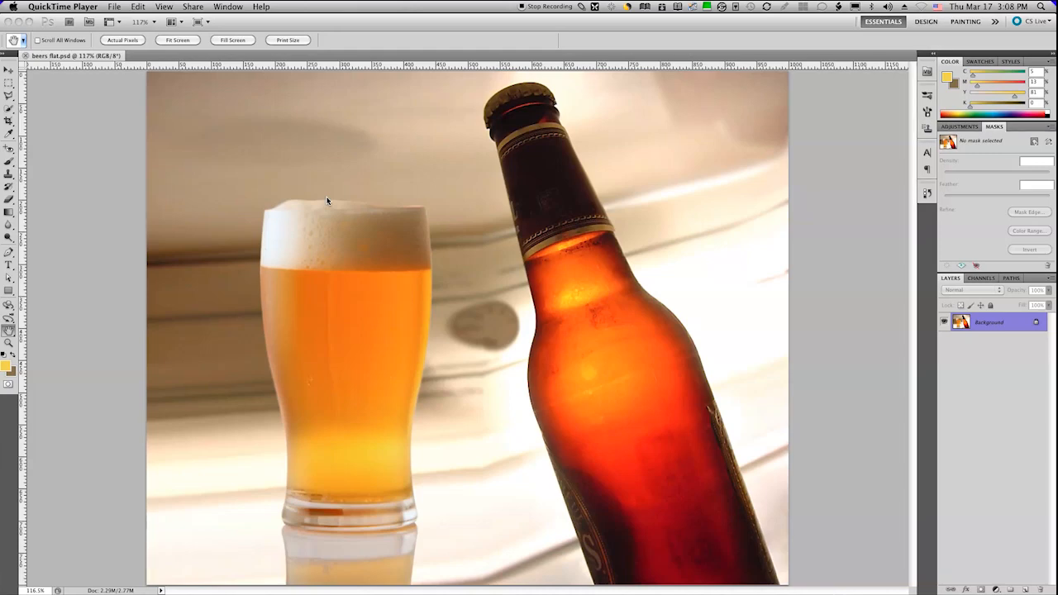
pyautogui.moveTo(304, 377)
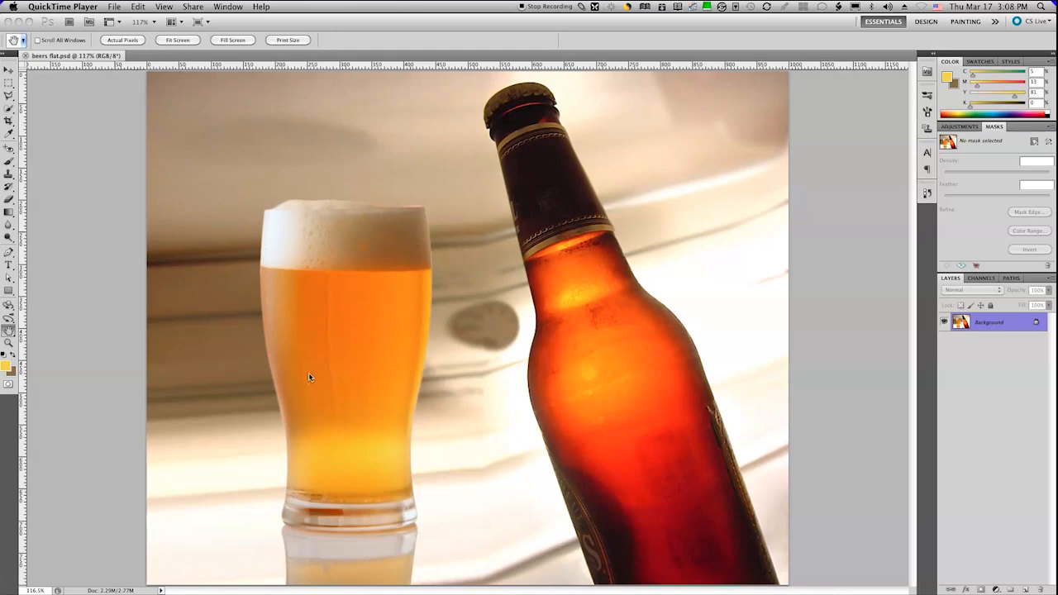
pyautogui.moveTo(360, 328)
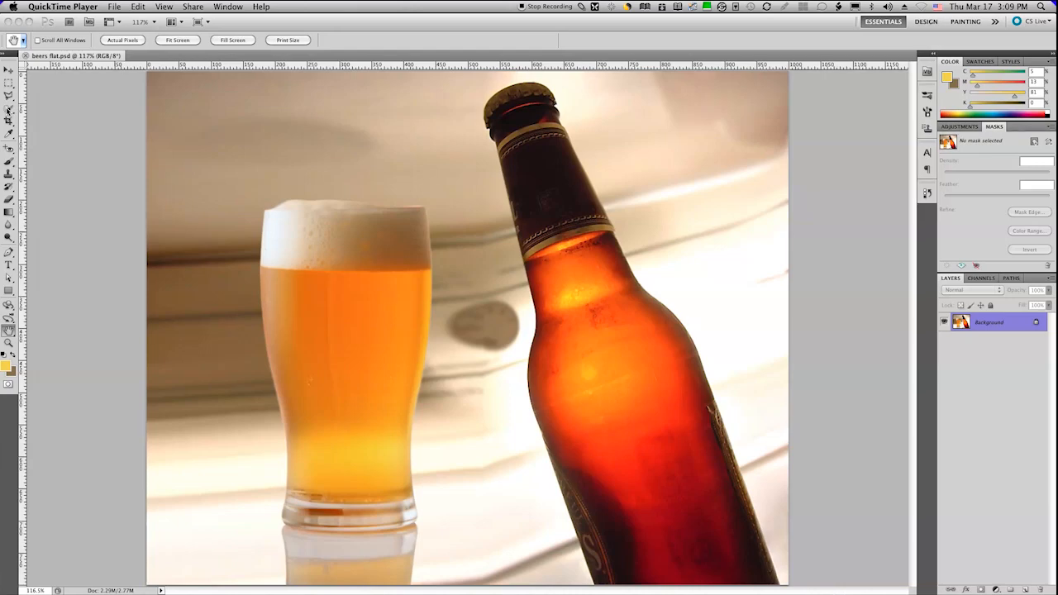
# Step: Switch to the Quick Selection tool to paint a selection over the beer in the glass
pyautogui.click(10, 101)
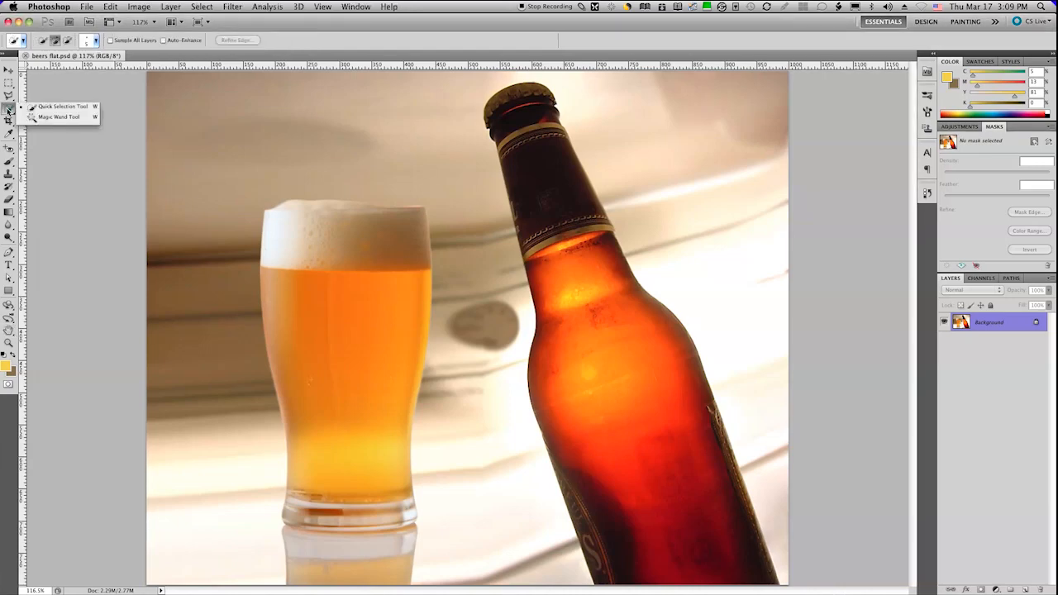
pyautogui.click(8, 108)
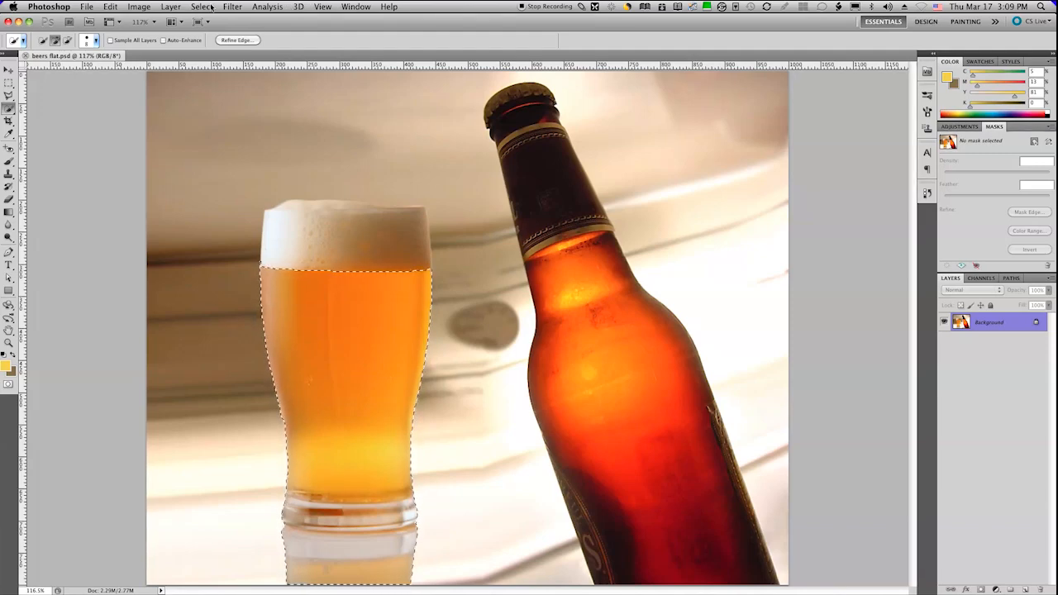
# Step: Start a Color Range selection, sampling the beer's colour in the glass at lowered fuzziness
pyautogui.click(203, 7)
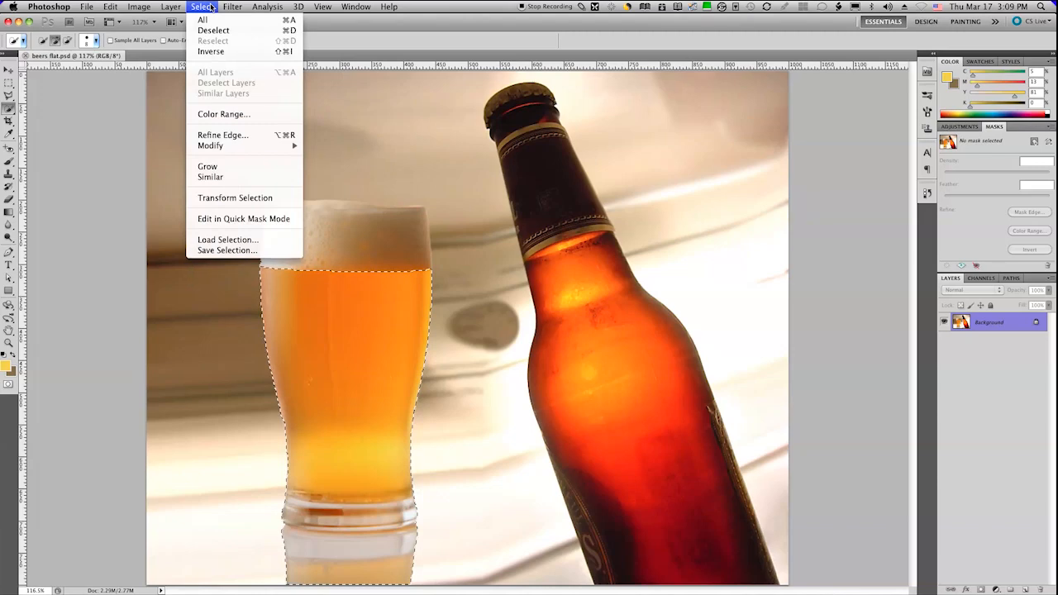
pyautogui.moveTo(222, 114)
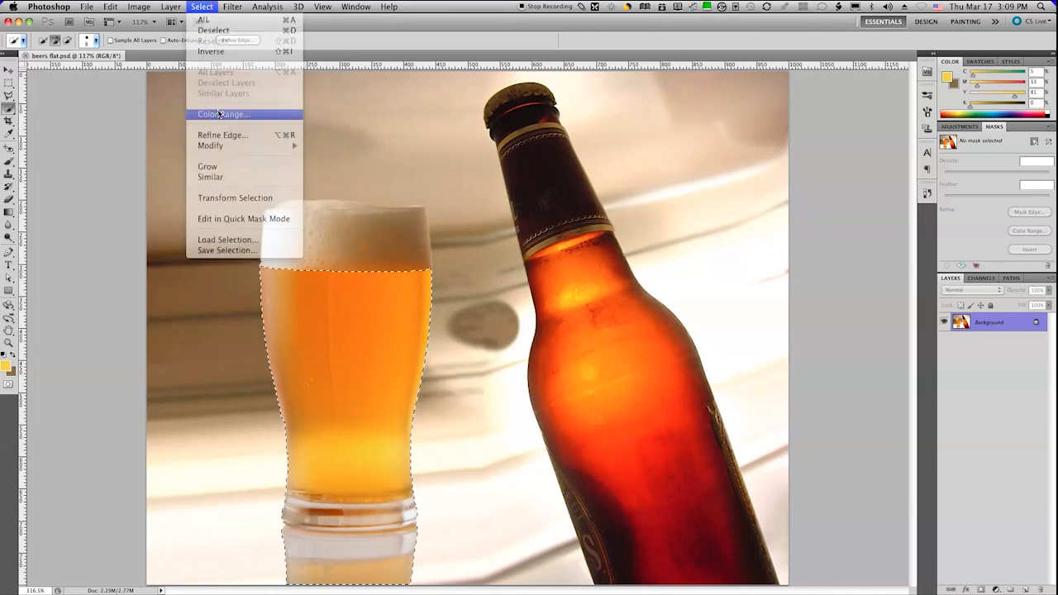
pyautogui.click(222, 114)
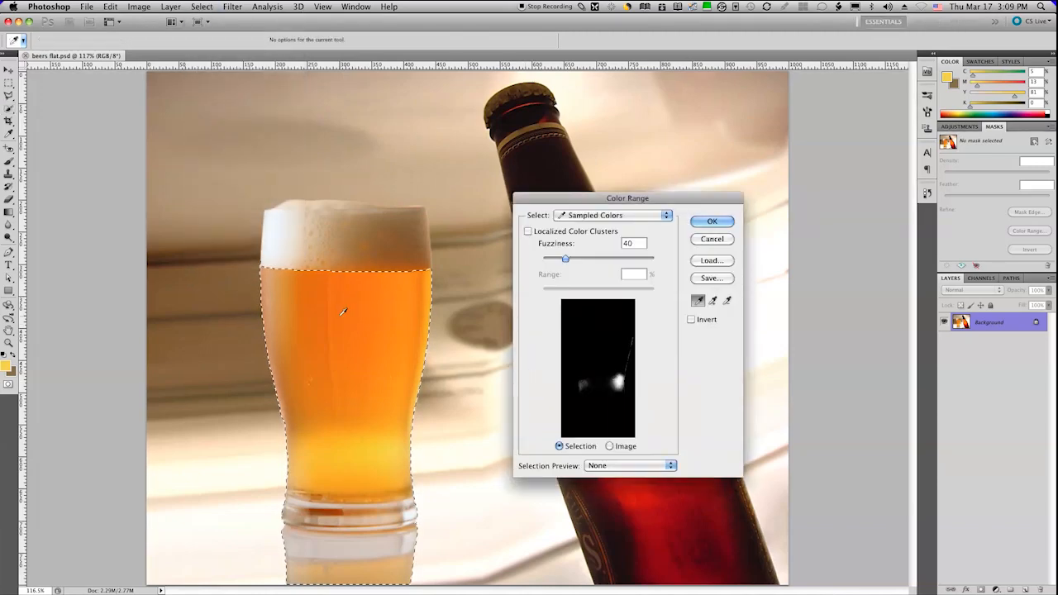
pyautogui.click(337, 345)
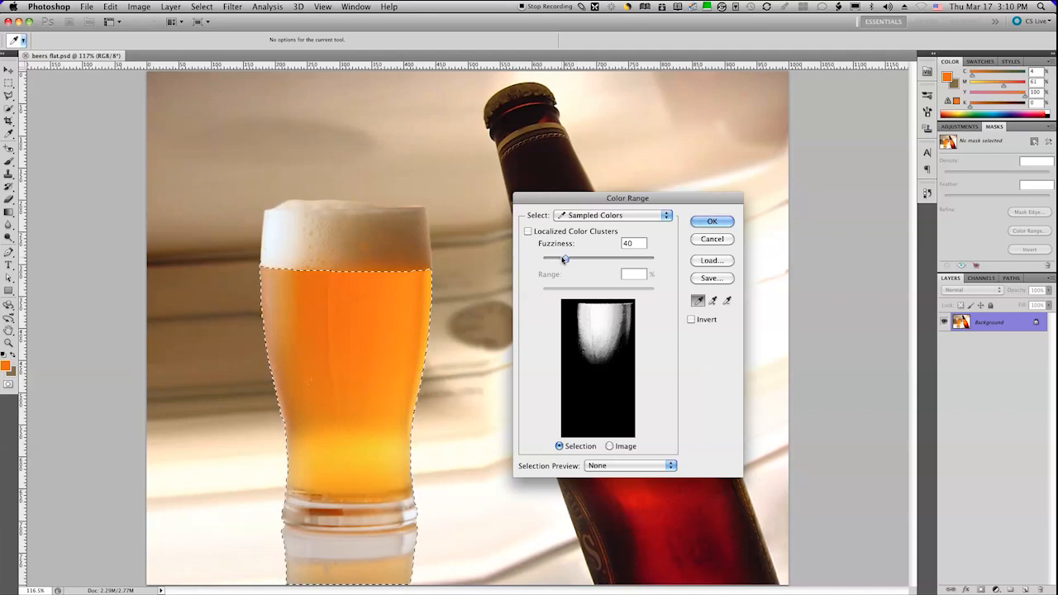
pyautogui.moveTo(566, 258); pyautogui.dragTo(560, 258)
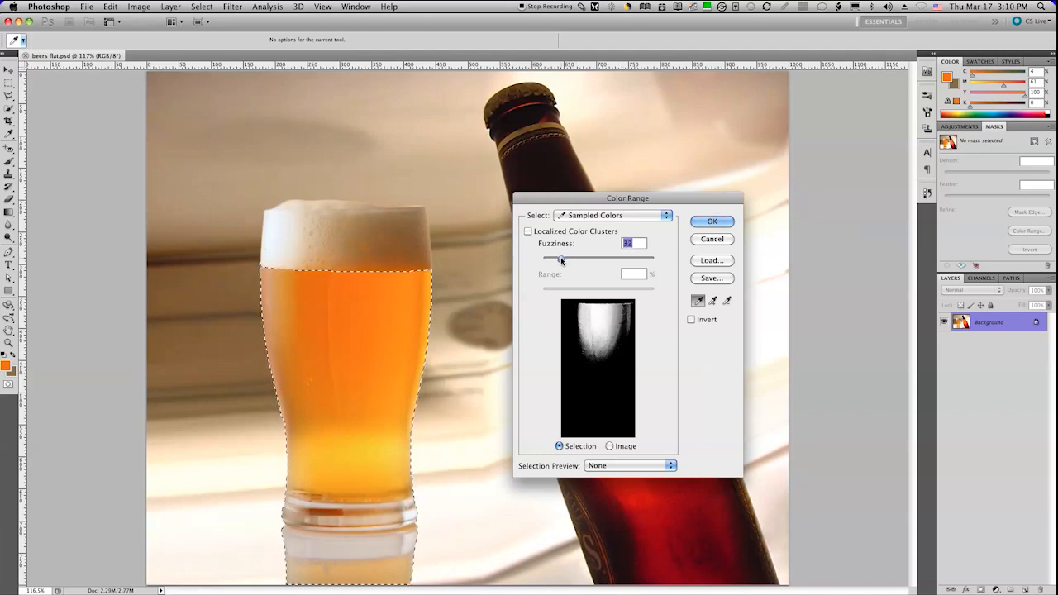
pyautogui.moveTo(562, 257); pyautogui.dragTo(555, 258)
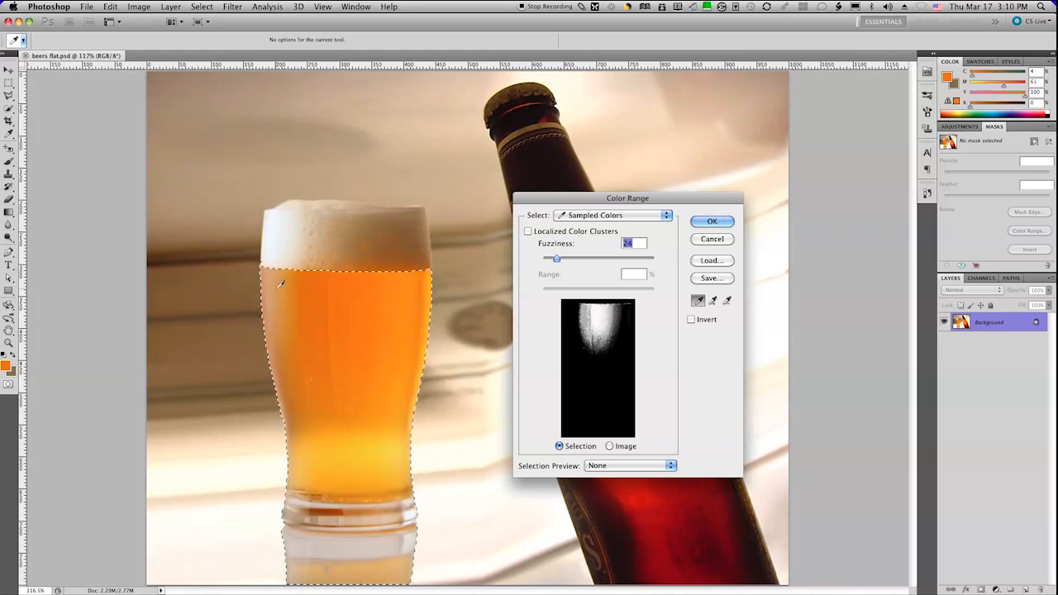
pyautogui.click(713, 301)
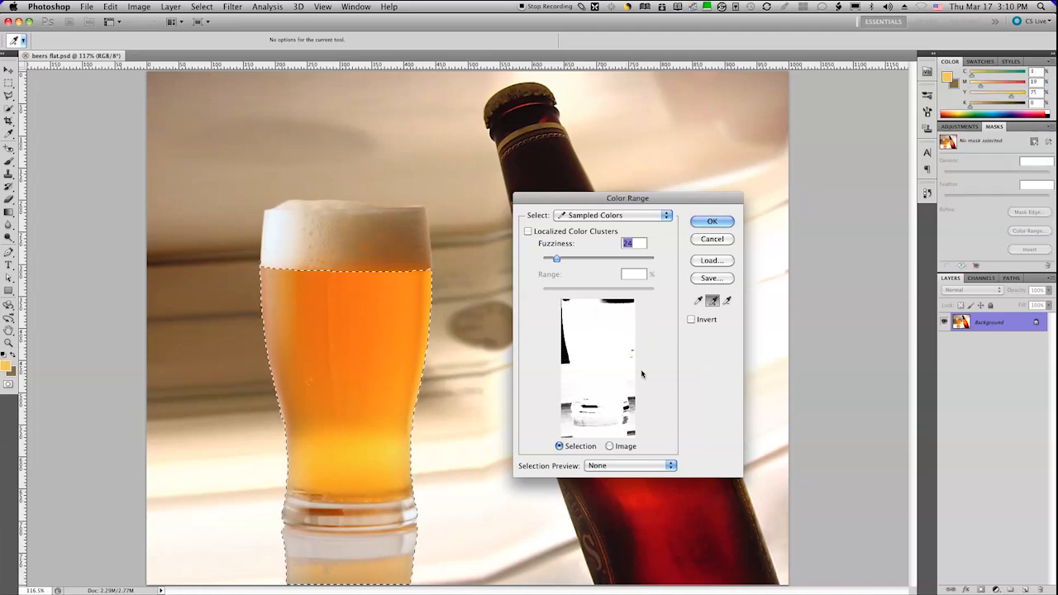
pyautogui.moveTo(711, 238)
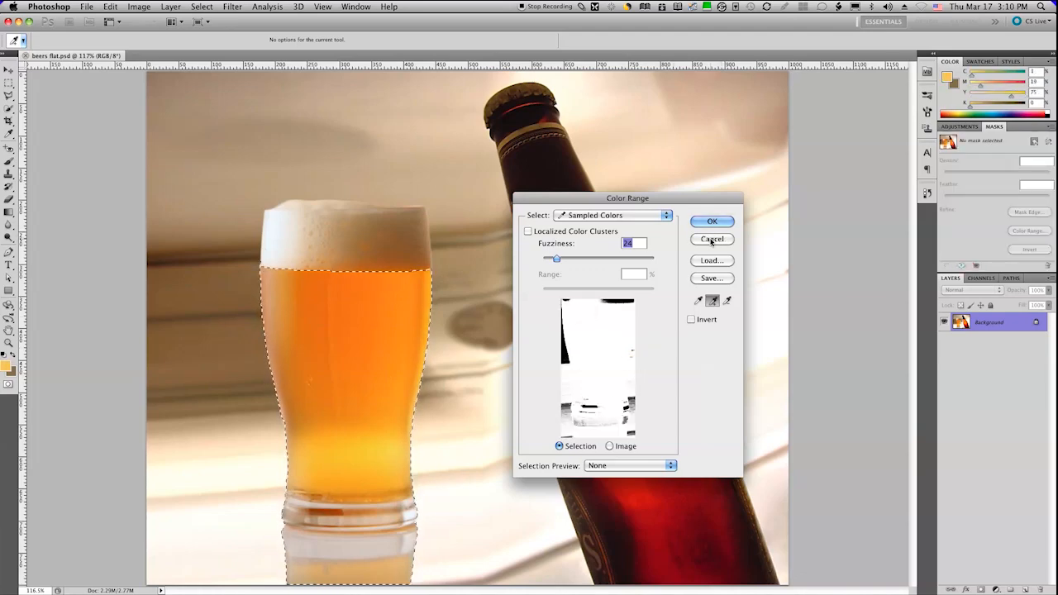
# Step: Fine-tune the fuzziness until the Color Range preview isolates the glass contents
pyautogui.moveTo(556, 258); pyautogui.dragTo(565, 258)
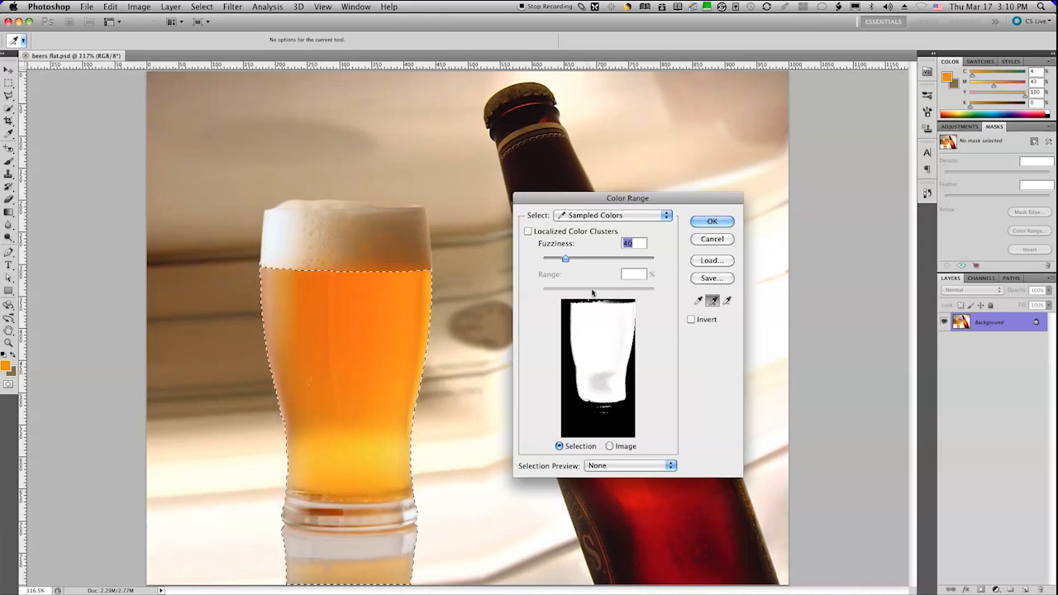
pyautogui.moveTo(565, 258); pyautogui.dragTo(554, 258)
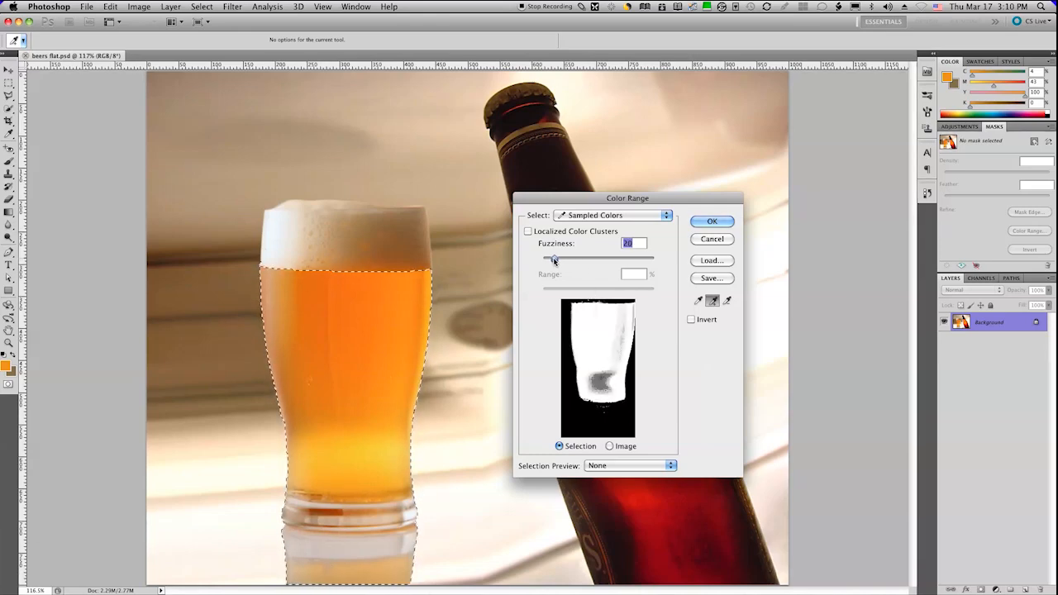
pyautogui.moveTo(554, 258); pyautogui.dragTo(560, 258)
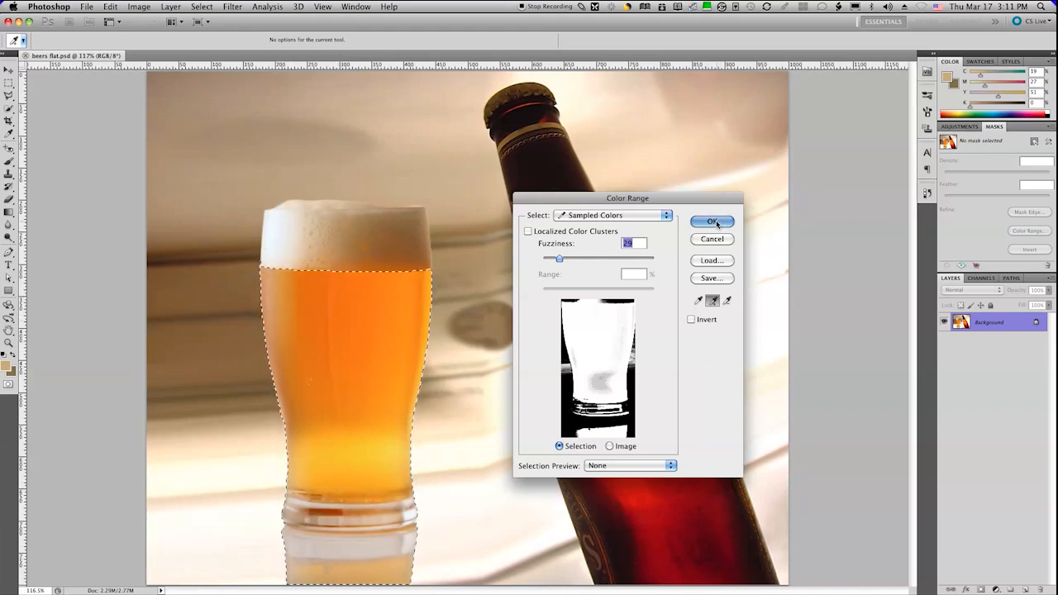
# Step: Confirm the Color Range selection of the beer and show the Adjustments panel
pyautogui.click(711, 222)
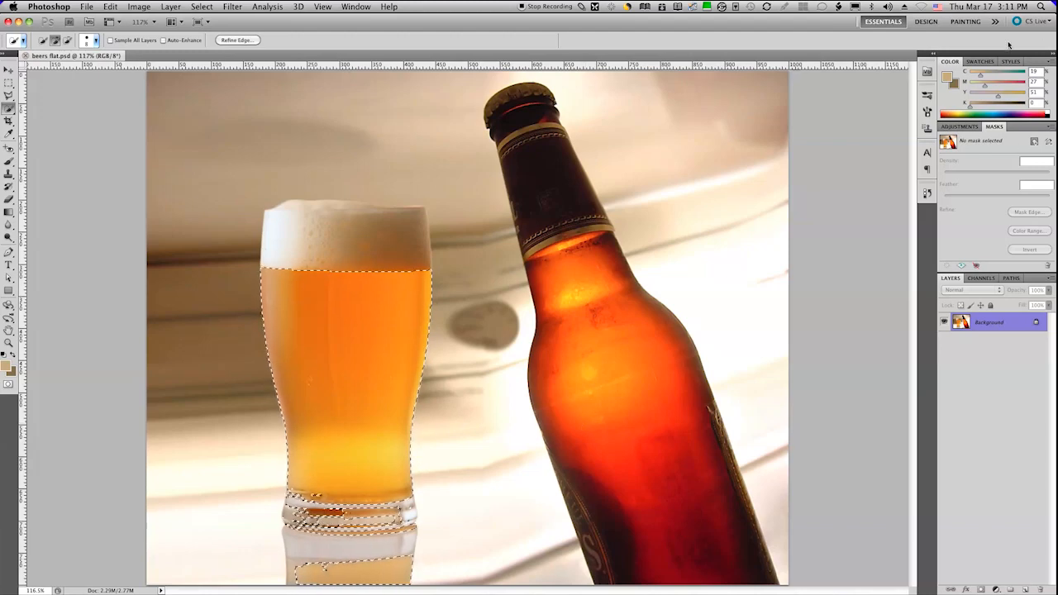
pyautogui.click(959, 126)
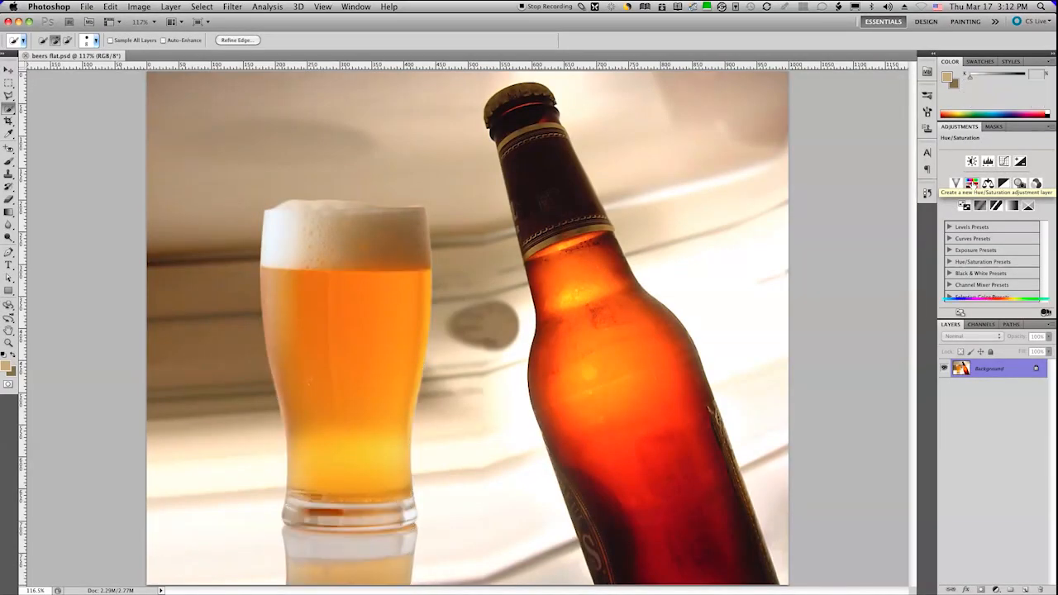
# Step: Add a Hue/Saturation adjustment layer whose mask covers only the beer, checking the mask view
pyautogui.click(955, 182)
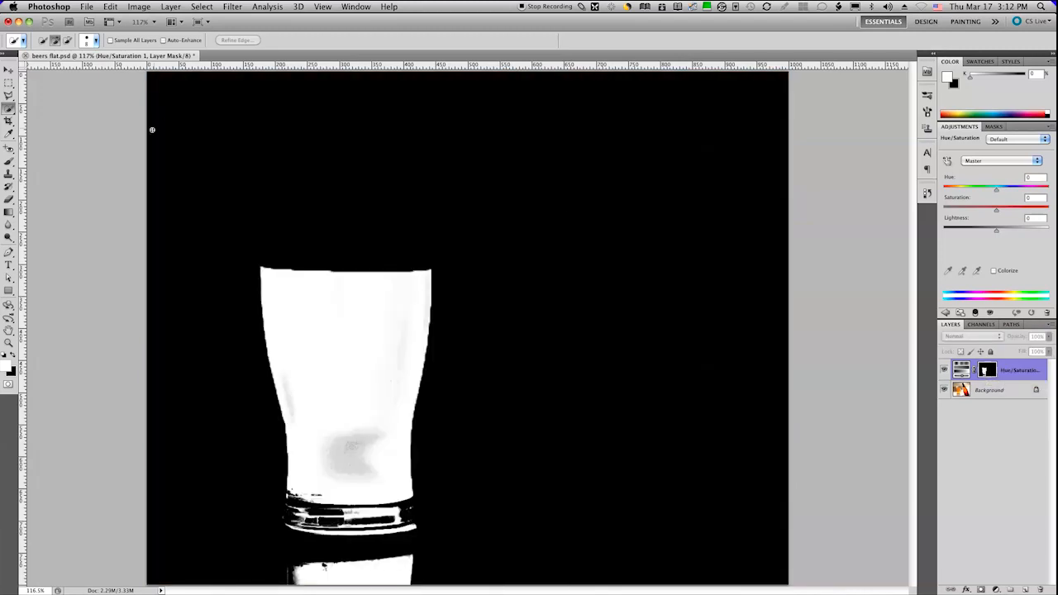
pyautogui.click(984, 371)
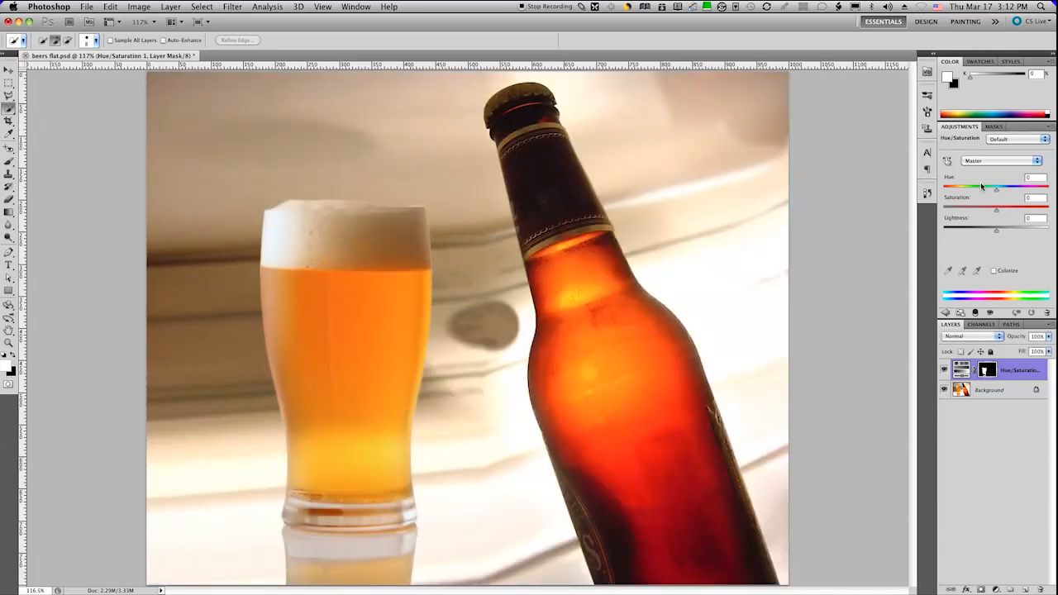
# Step: Sweep the beer's hue through green, purple and red, settling on an orange tint
pyautogui.moveTo(983, 185); pyautogui.dragTo(1028, 185)
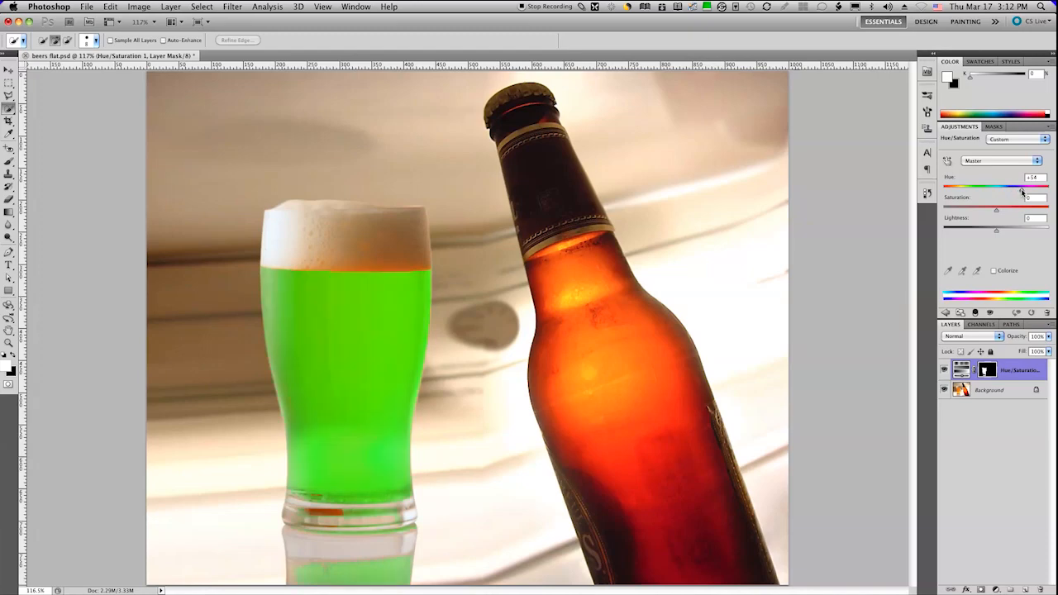
pyautogui.moveTo(1022, 188); pyautogui.dragTo(957, 189)
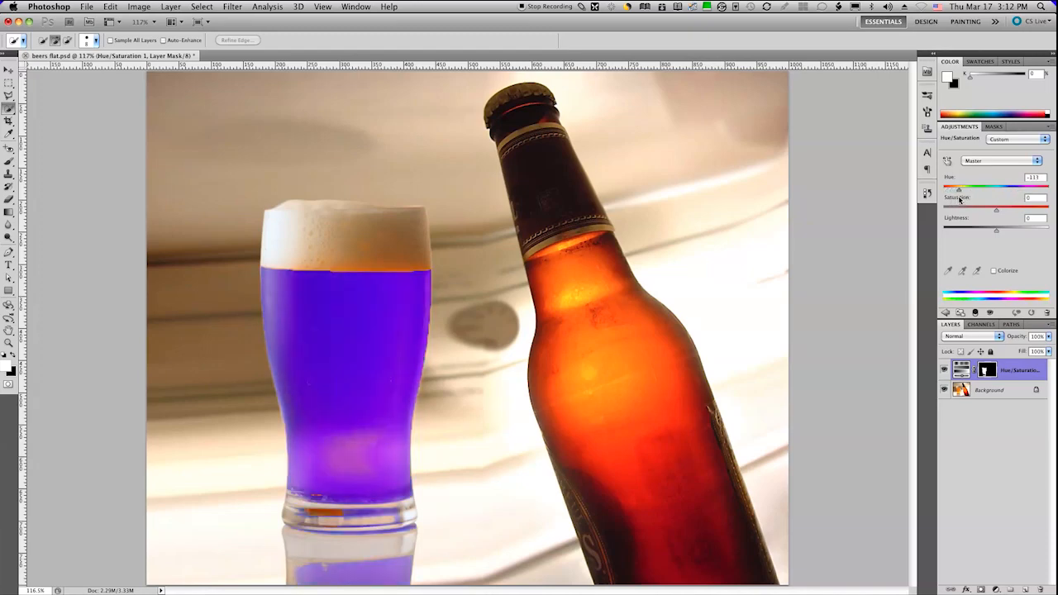
pyautogui.moveTo(959, 188); pyautogui.dragTo(1005, 188)
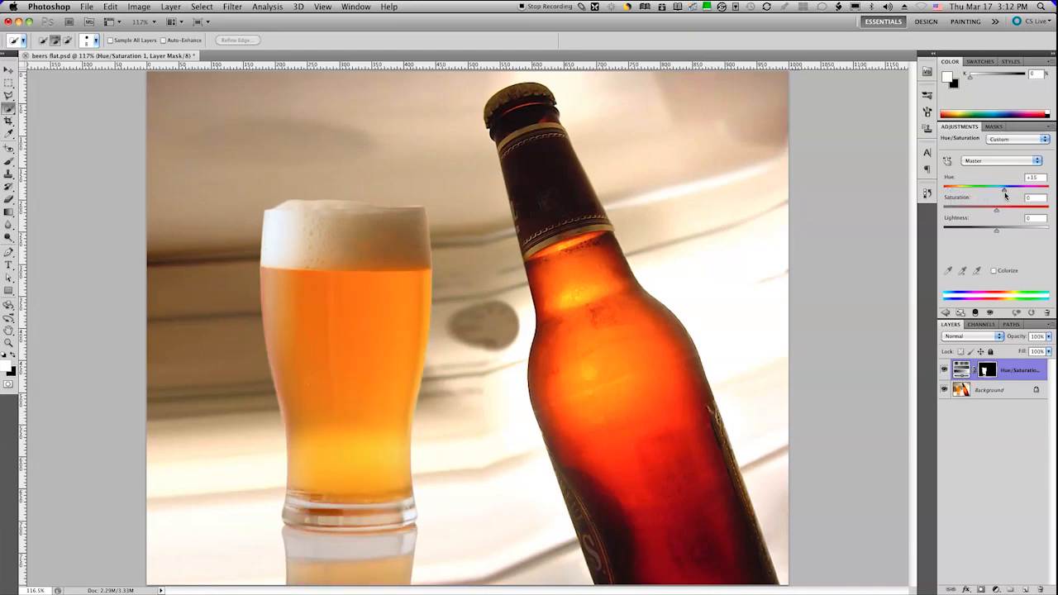
pyautogui.moveTo(1005, 188); pyautogui.dragTo(978, 188)
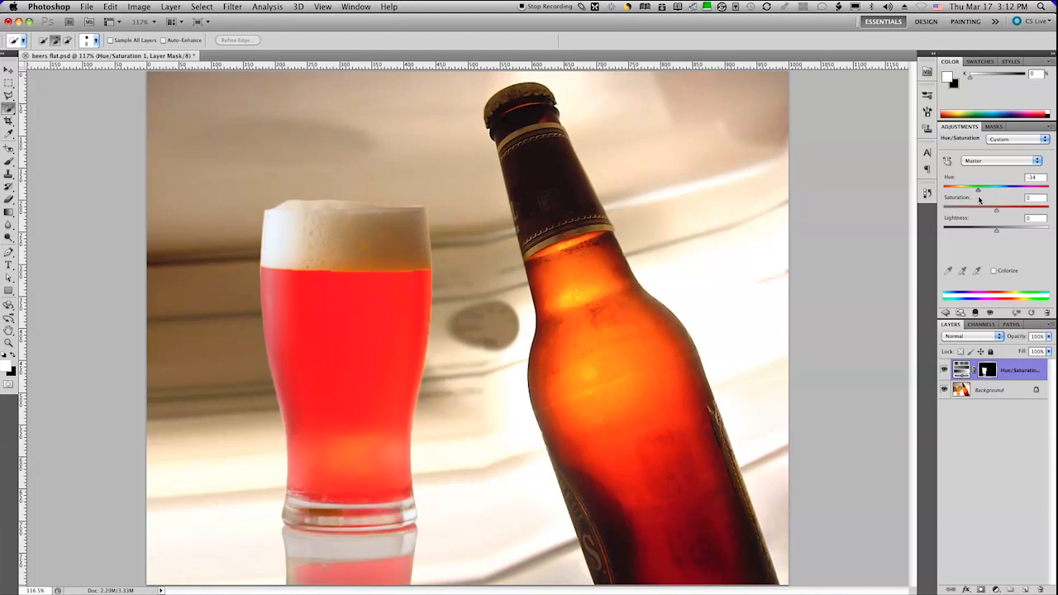
pyautogui.moveTo(979, 188); pyautogui.dragTo(976, 188)
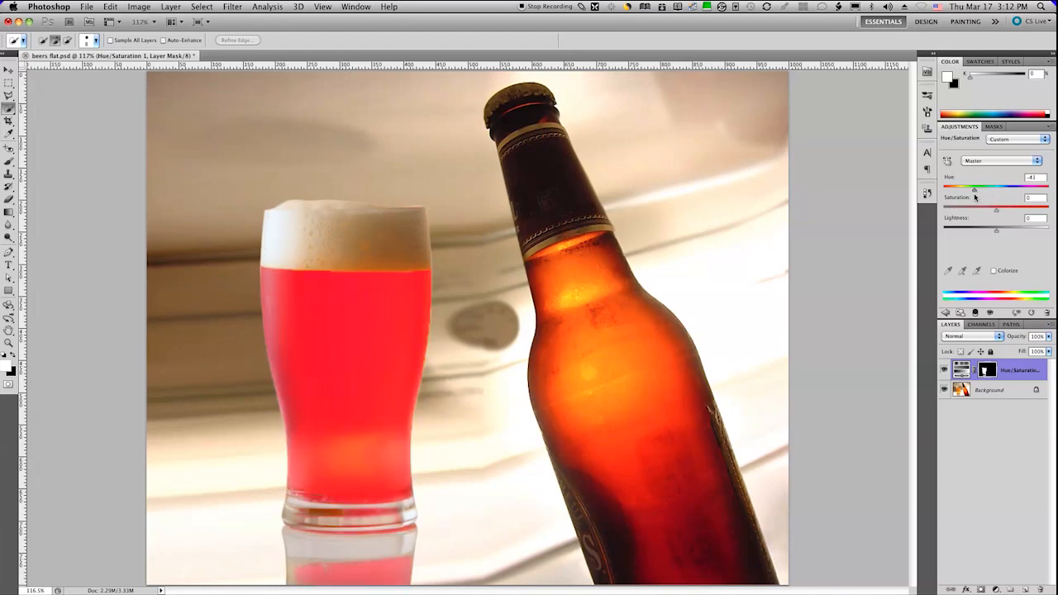
pyautogui.moveTo(976, 189); pyautogui.dragTo(985, 188)
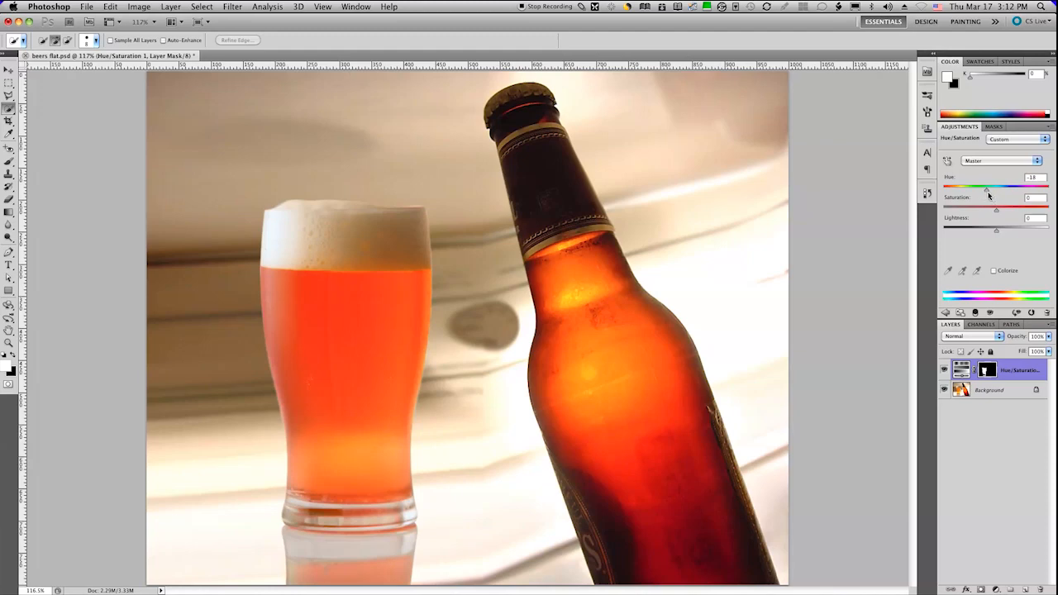
pyautogui.moveTo(995, 186); pyautogui.dragTo(989, 187)
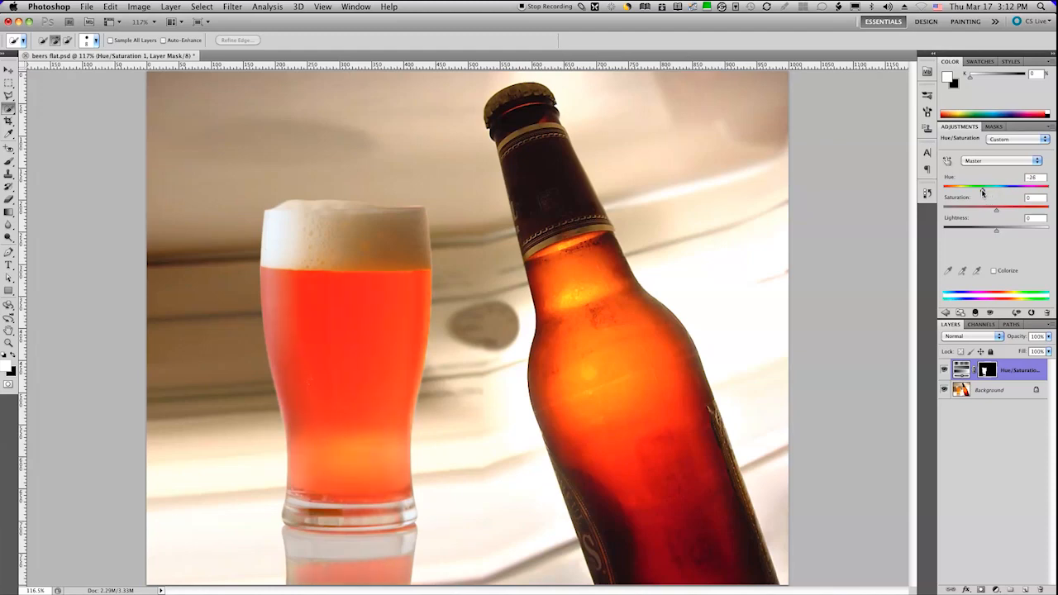
pyautogui.moveTo(996, 185); pyautogui.dragTo(995, 185)
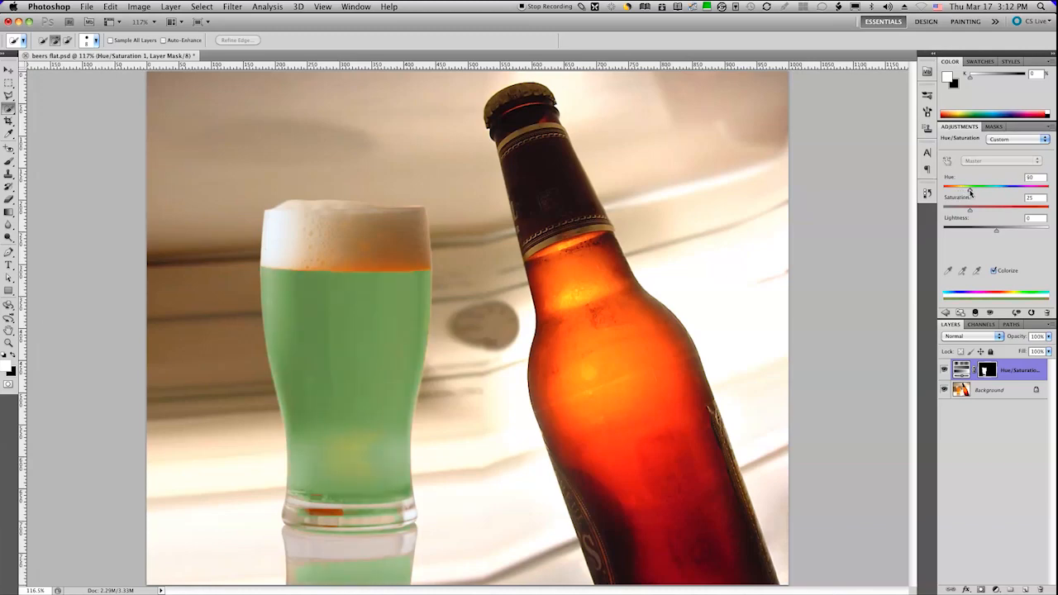
# Step: Push hue, saturation and lightness so the beer becomes a vivid, bright green
pyautogui.moveTo(997, 185); pyautogui.dragTo(1012, 185)
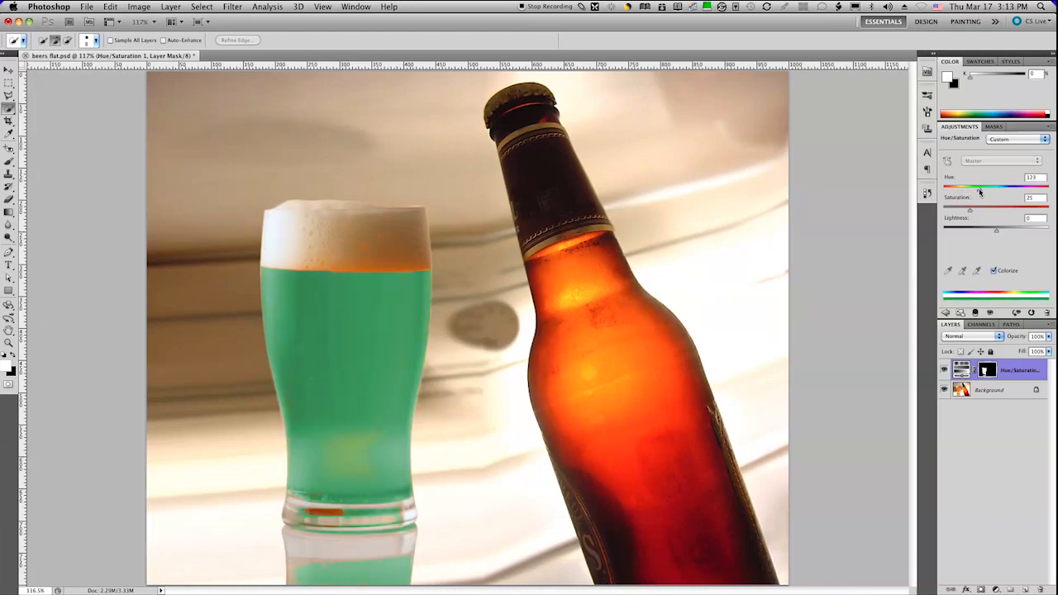
pyautogui.moveTo(971, 183); pyautogui.dragTo(965, 183)
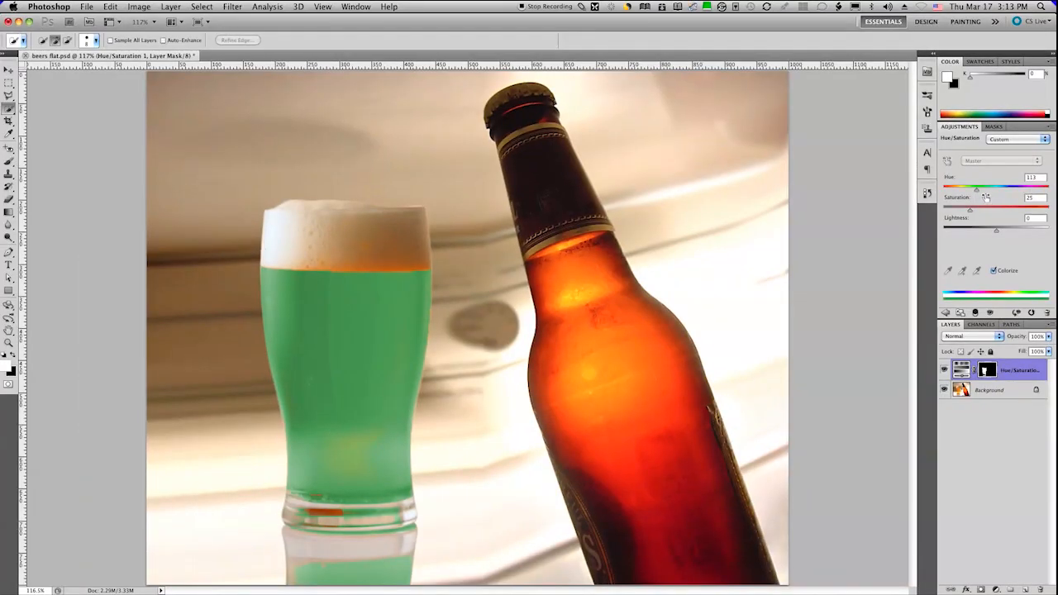
pyautogui.moveTo(985, 184); pyautogui.dragTo(978, 183)
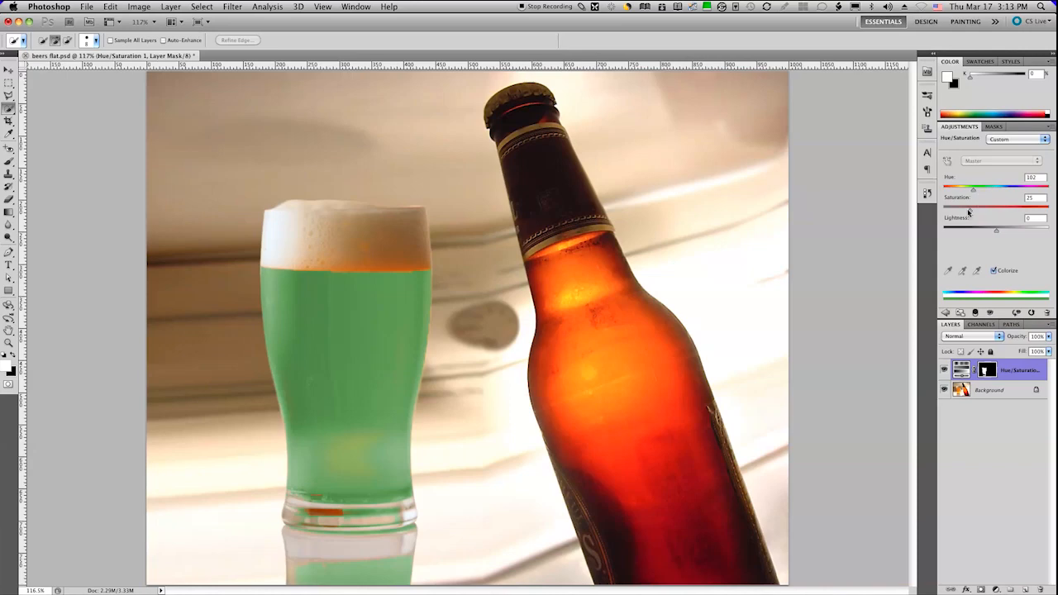
pyautogui.moveTo(975, 205); pyautogui.dragTo(992, 205)
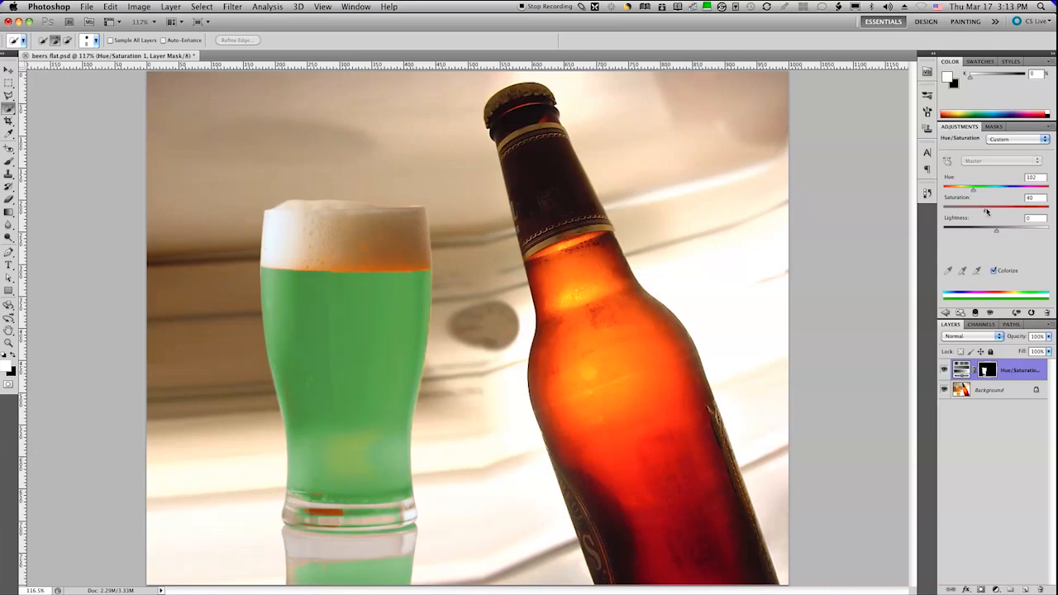
pyautogui.moveTo(974, 188); pyautogui.dragTo(991, 188)
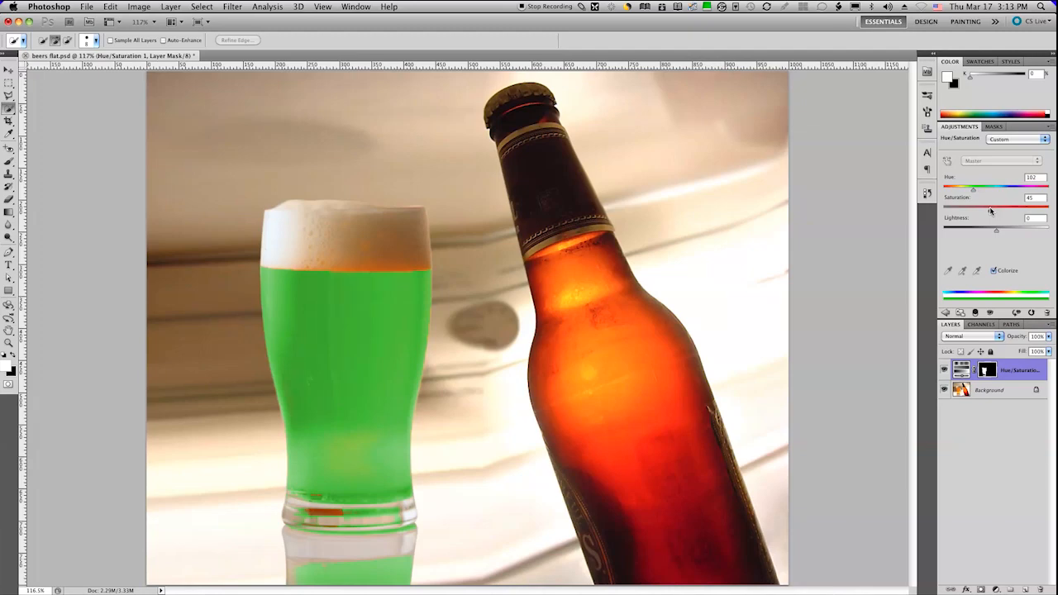
pyautogui.moveTo(999, 229); pyautogui.dragTo(991, 231)
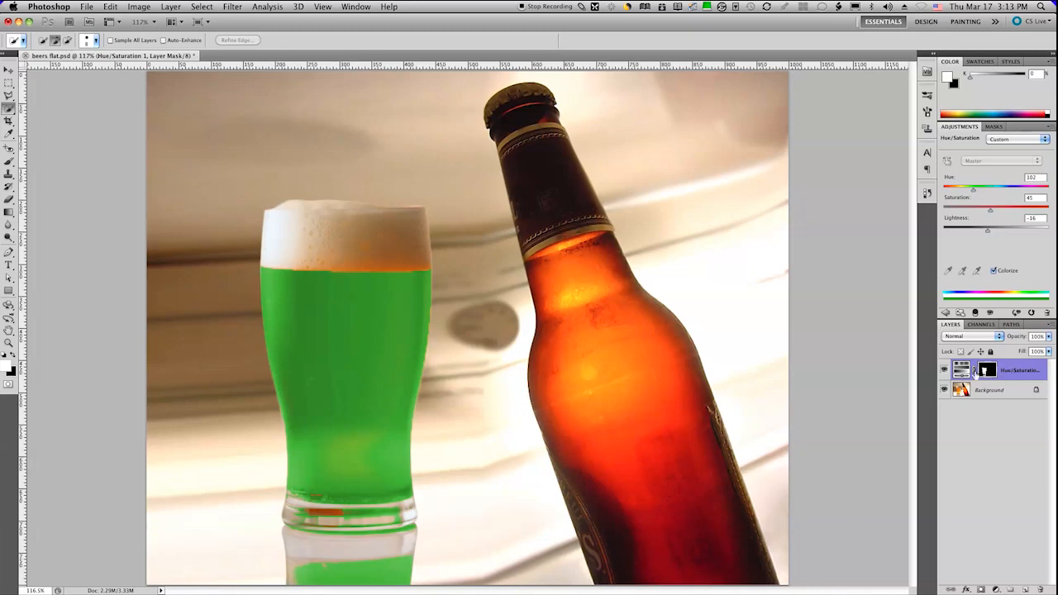
# Step: Target the Hue/Saturation layer's mask and pick the Brush tool for painting it
pyautogui.click(981, 370)
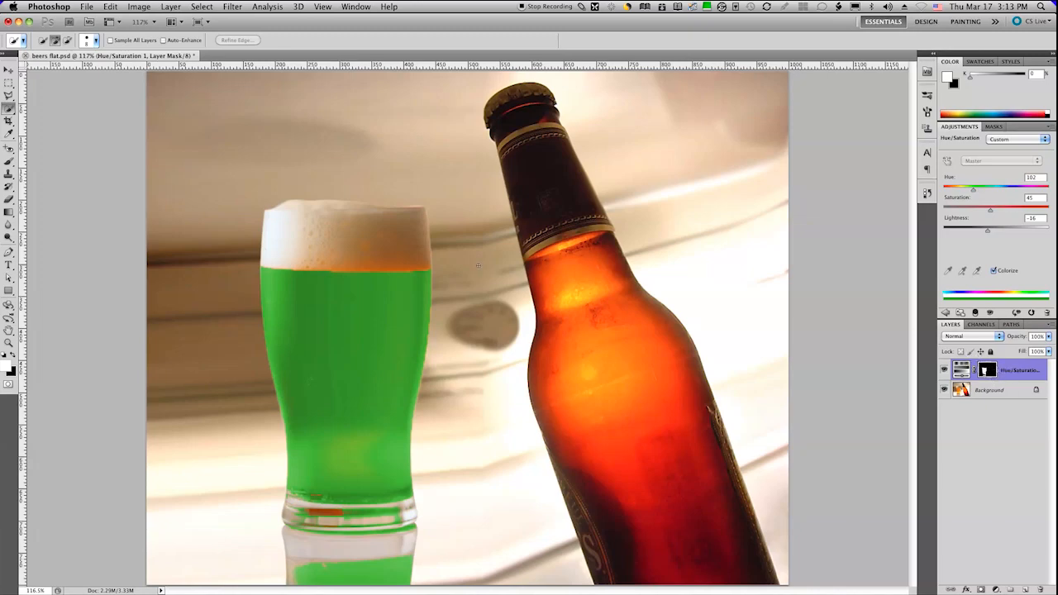
pyautogui.click(10, 165)
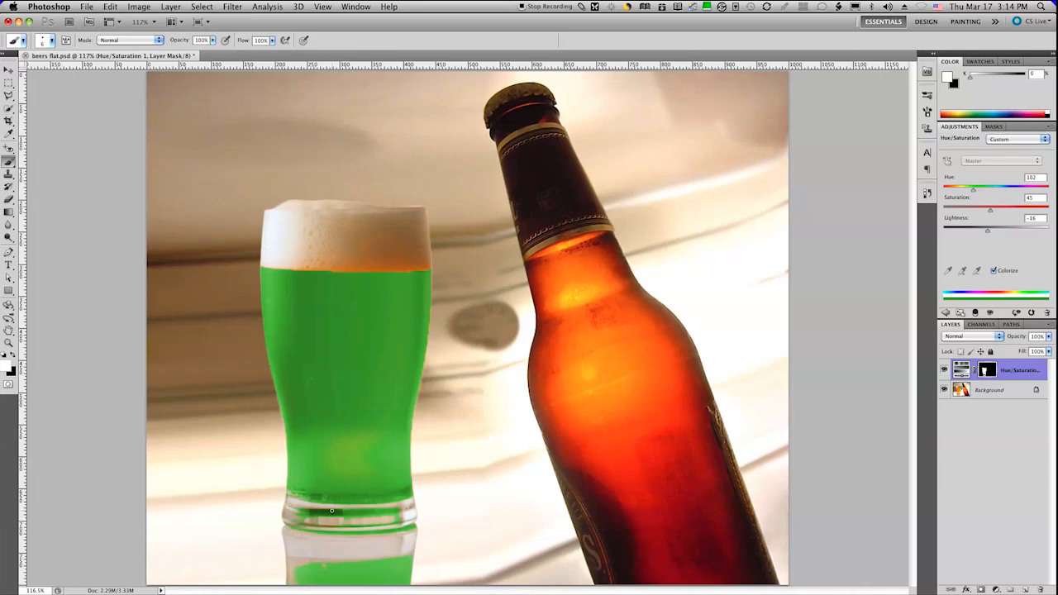
pyautogui.moveTo(309, 570)
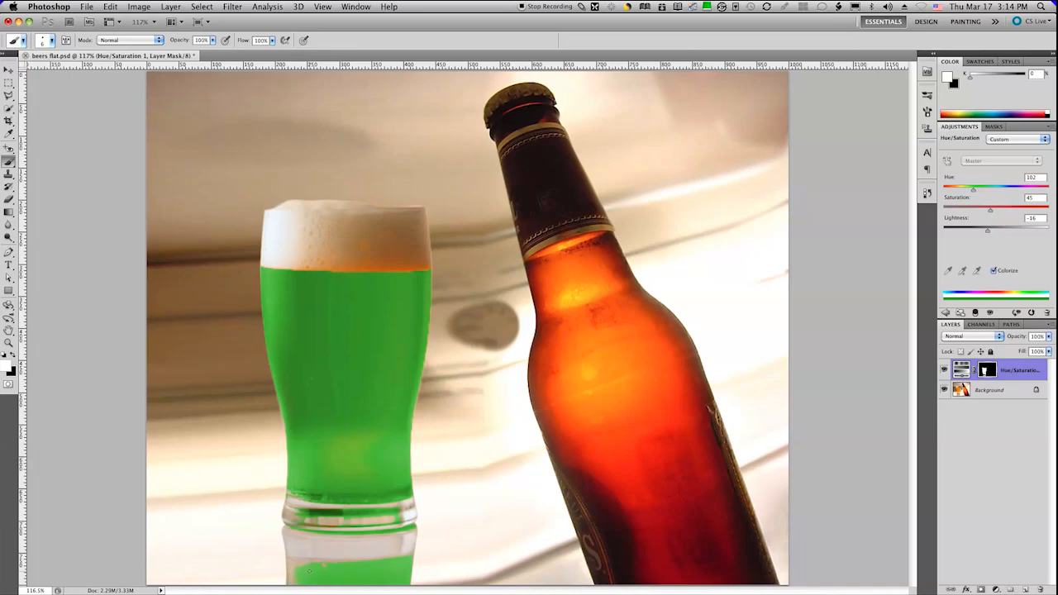
pyautogui.moveTo(297, 564)
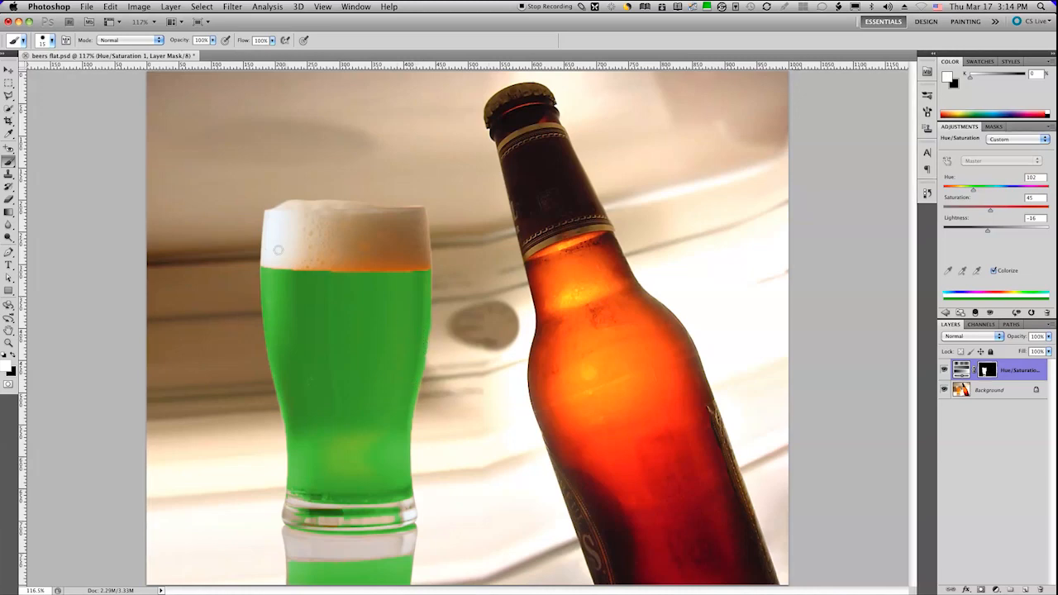
pyautogui.moveTo(304, 339)
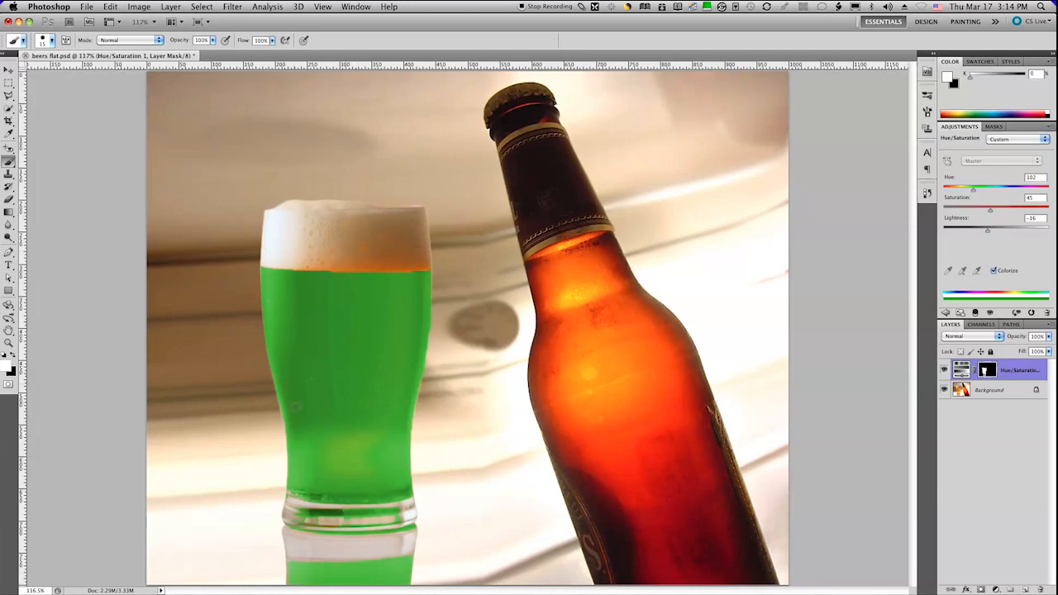
pyautogui.moveTo(372, 260)
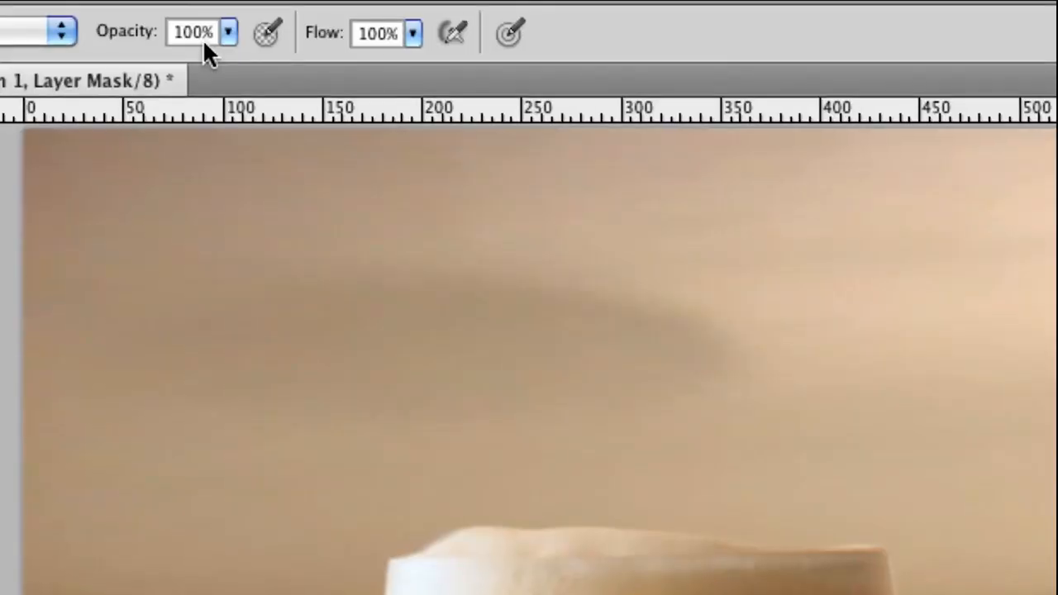
pyautogui.moveTo(211, 46)
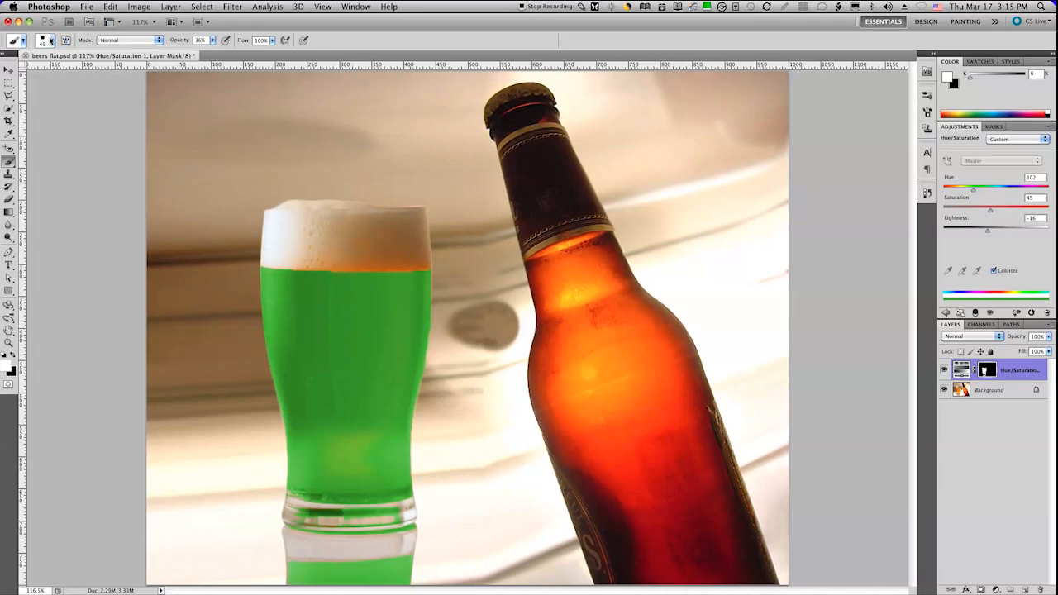
# Step: Bring up the brush size and softness picker after reducing brush opacity
pyautogui.click(50, 39)
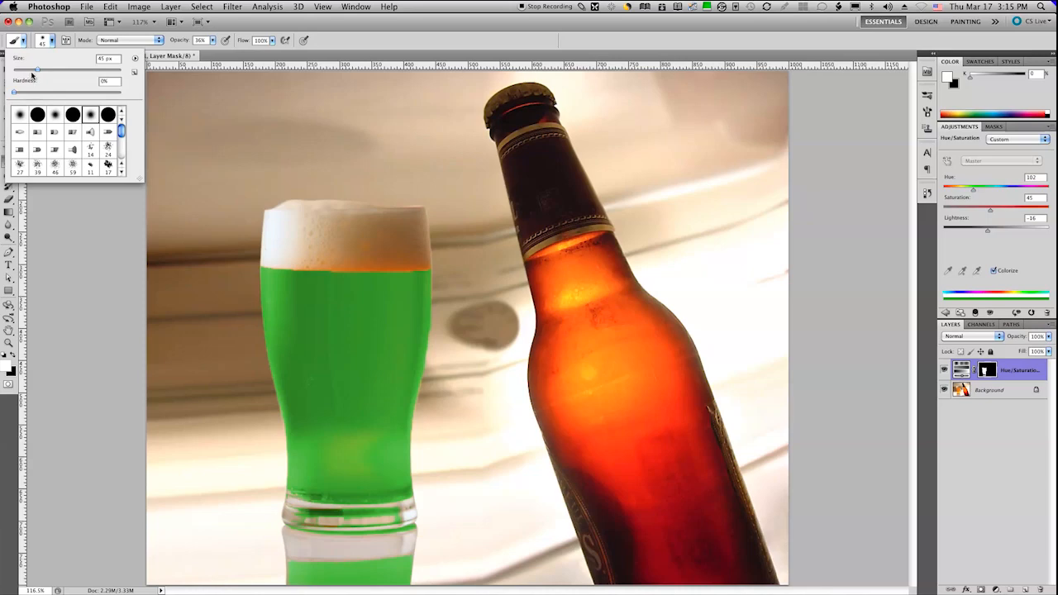
# Step: Enlarge the soft brush to fade the tint under the foam, then activate the background layer
pyautogui.moveTo(35, 69); pyautogui.dragTo(25, 70)
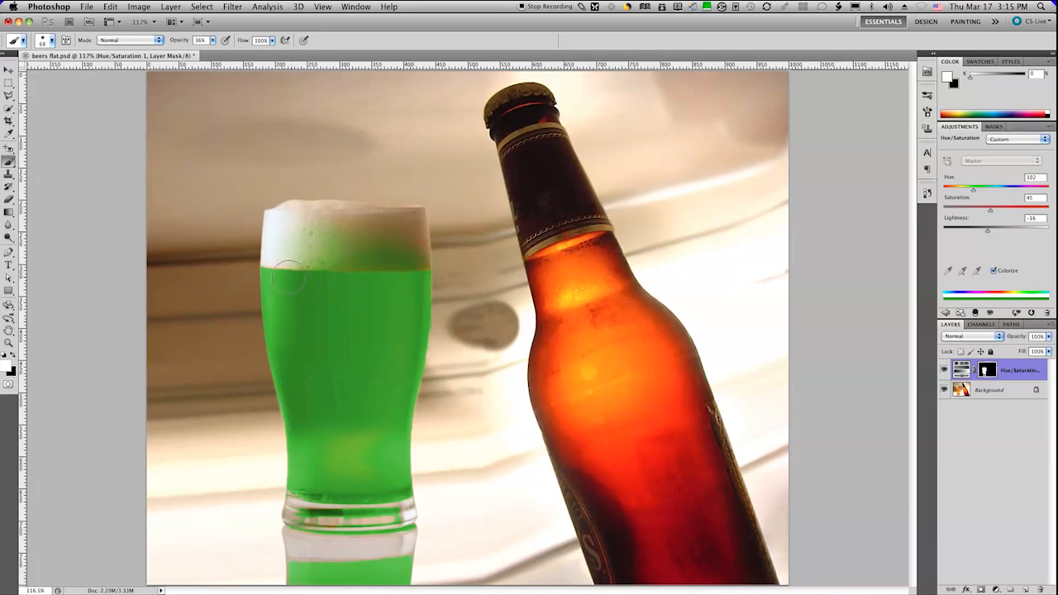
pyautogui.moveTo(426, 323)
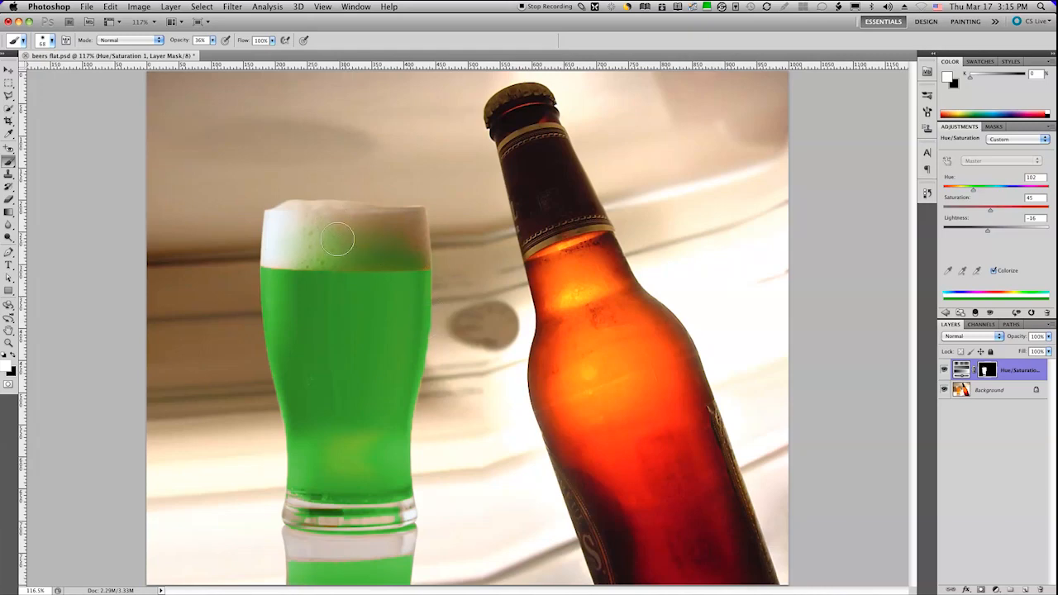
pyautogui.moveTo(659, 284)
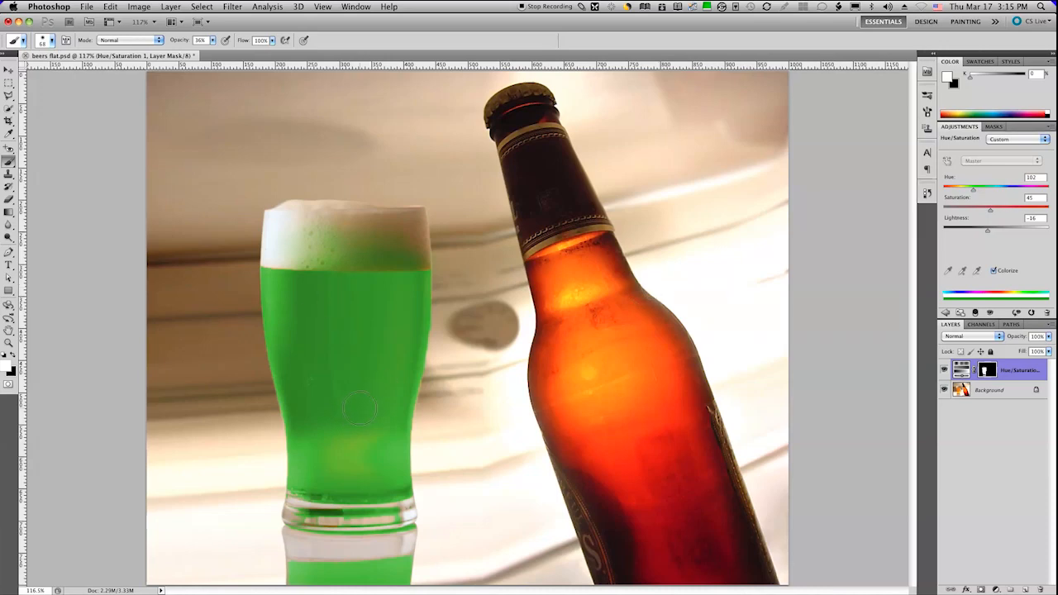
pyautogui.click(989, 390)
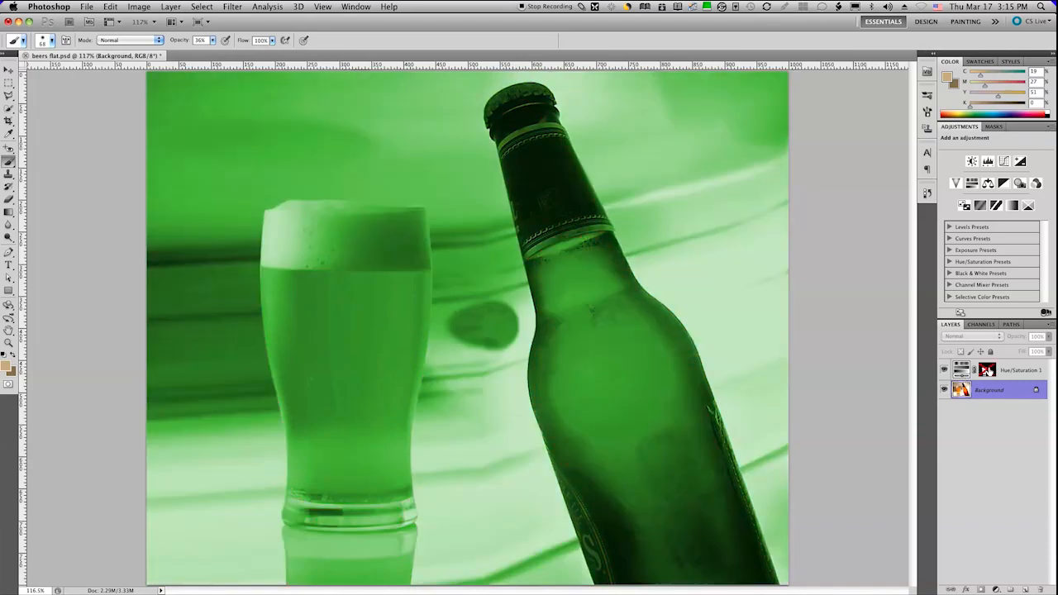
pyautogui.moveTo(987, 370)
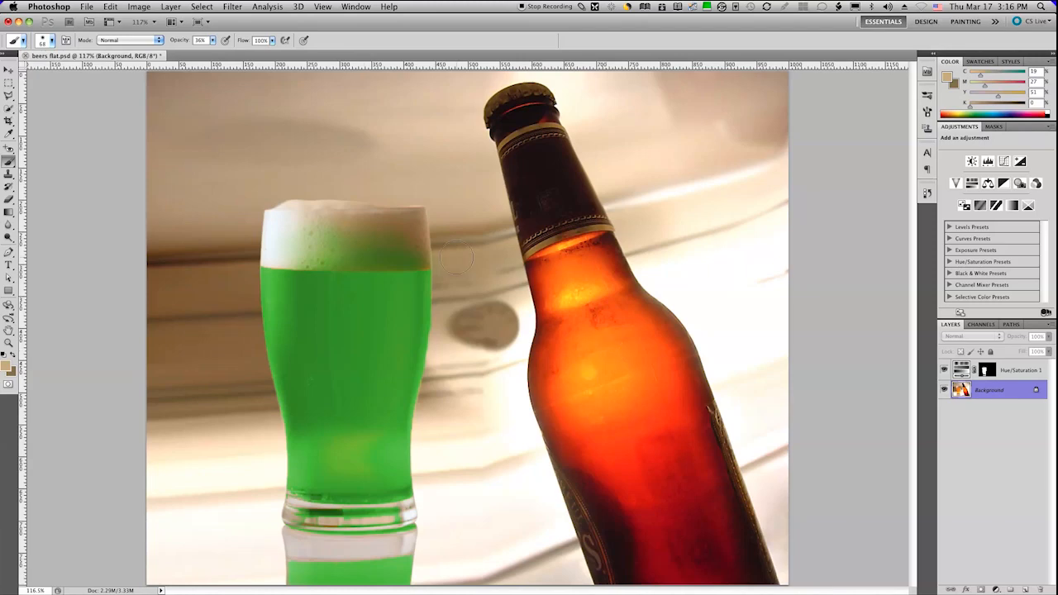
# Step: Load the saved bottle-beer selection from its channel via Select > Load Selection
pyautogui.click(213, 7)
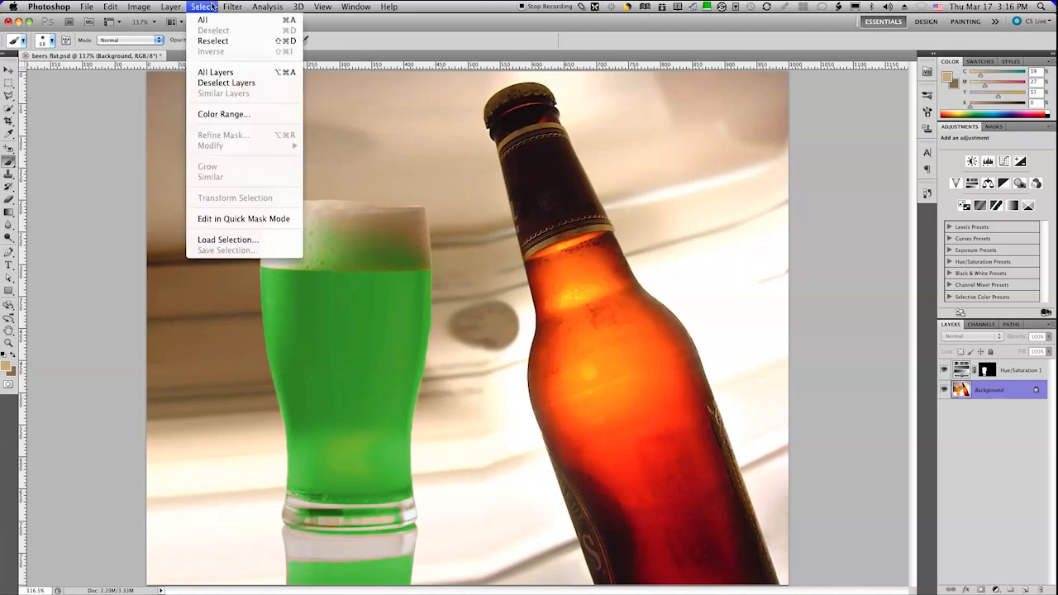
pyautogui.moveTo(228, 239)
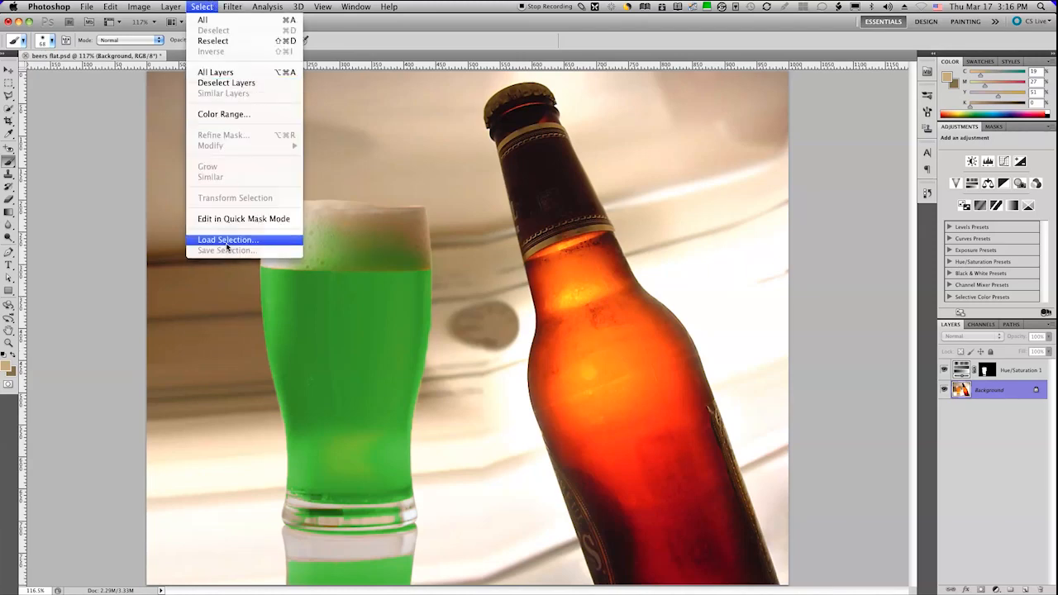
pyautogui.click(228, 240)
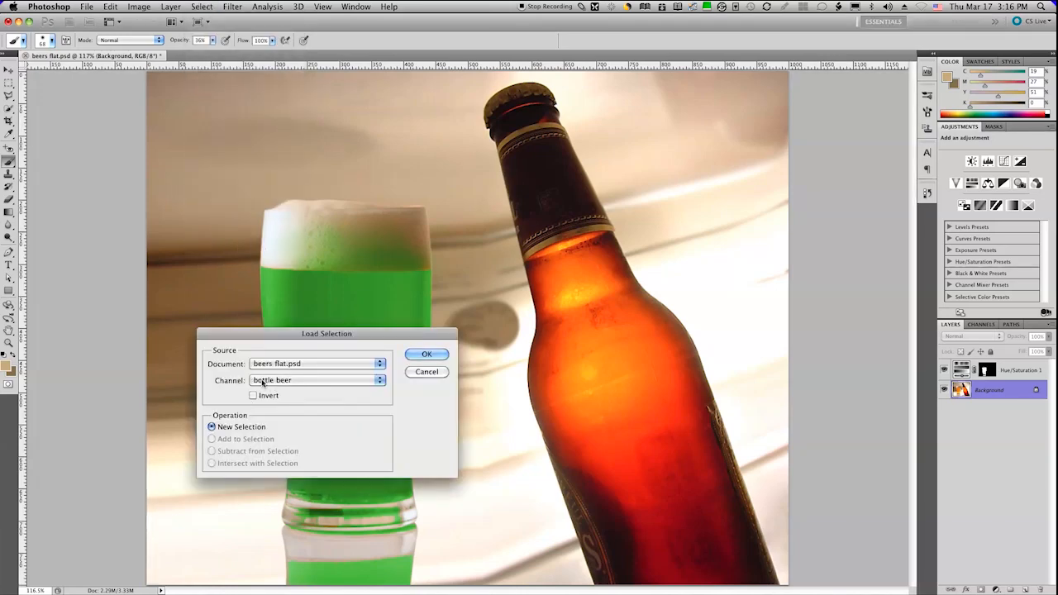
pyautogui.click(426, 354)
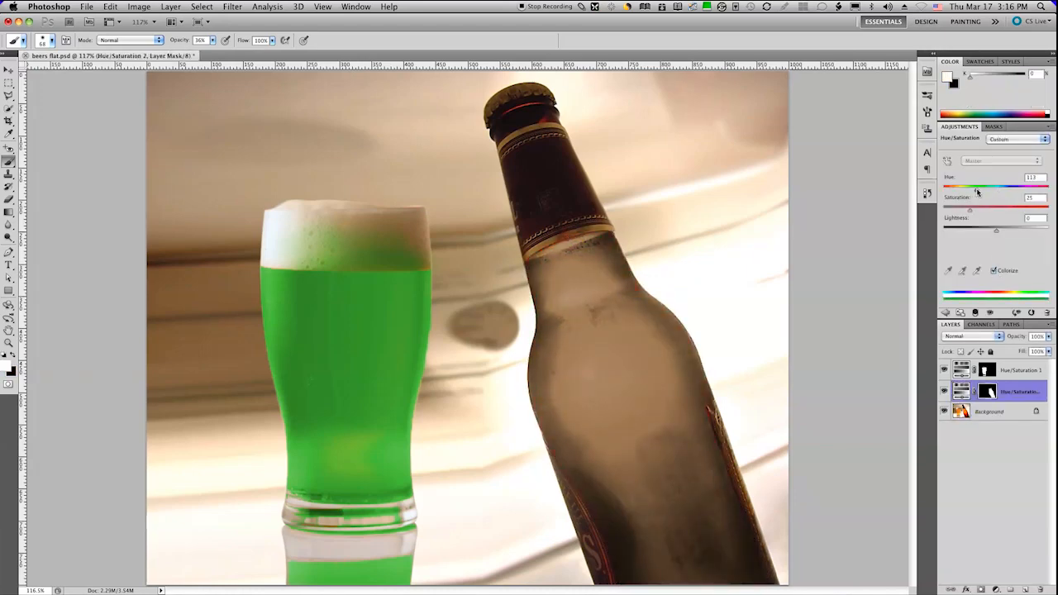
# Step: Drag Hue, Saturation and Lightness to a deep saturated green matching the glass
pyautogui.moveTo(985, 185); pyautogui.dragTo(978, 185)
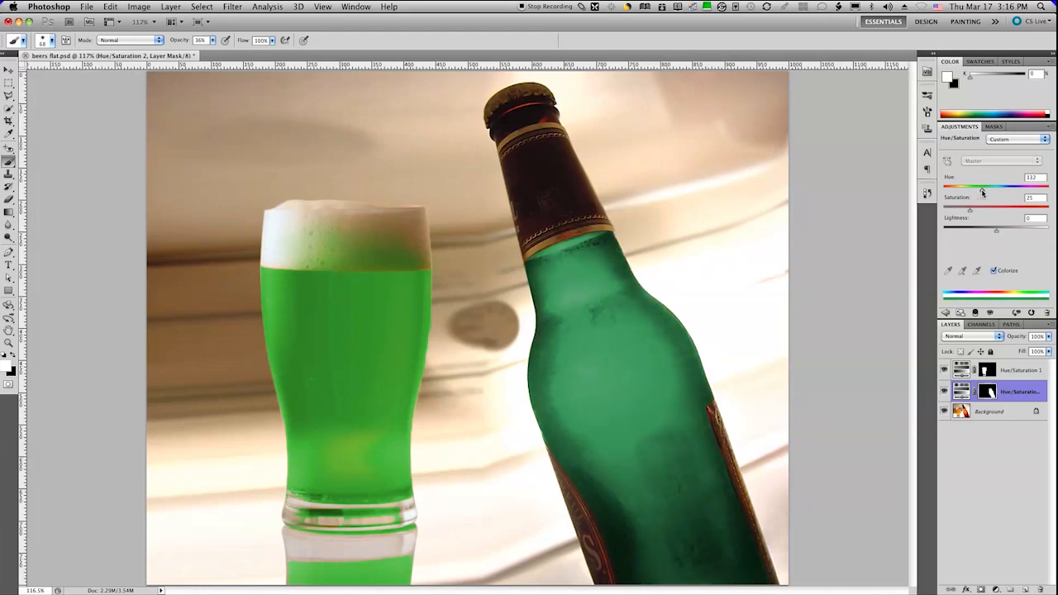
pyautogui.moveTo(992, 185); pyautogui.dragTo(1000, 185)
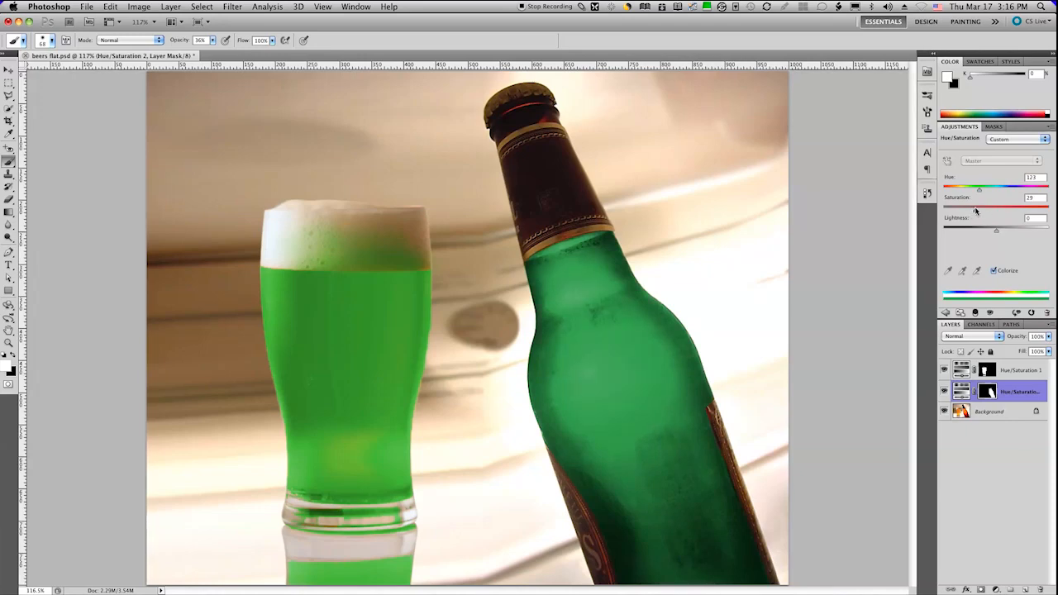
pyautogui.moveTo(983, 208); pyautogui.dragTo(1001, 208)
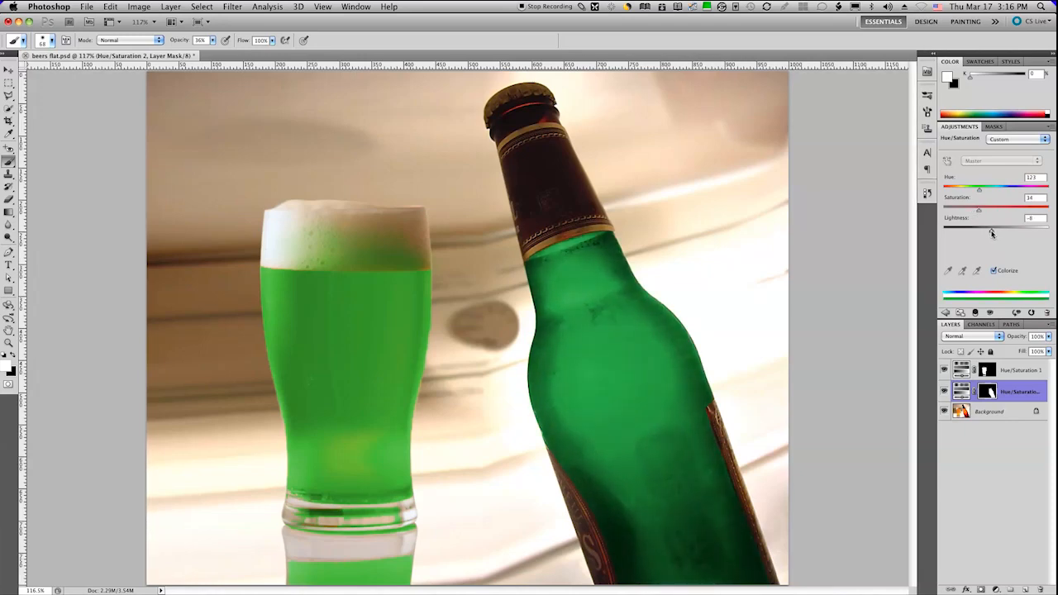
pyautogui.moveTo(979, 228); pyautogui.dragTo(987, 228)
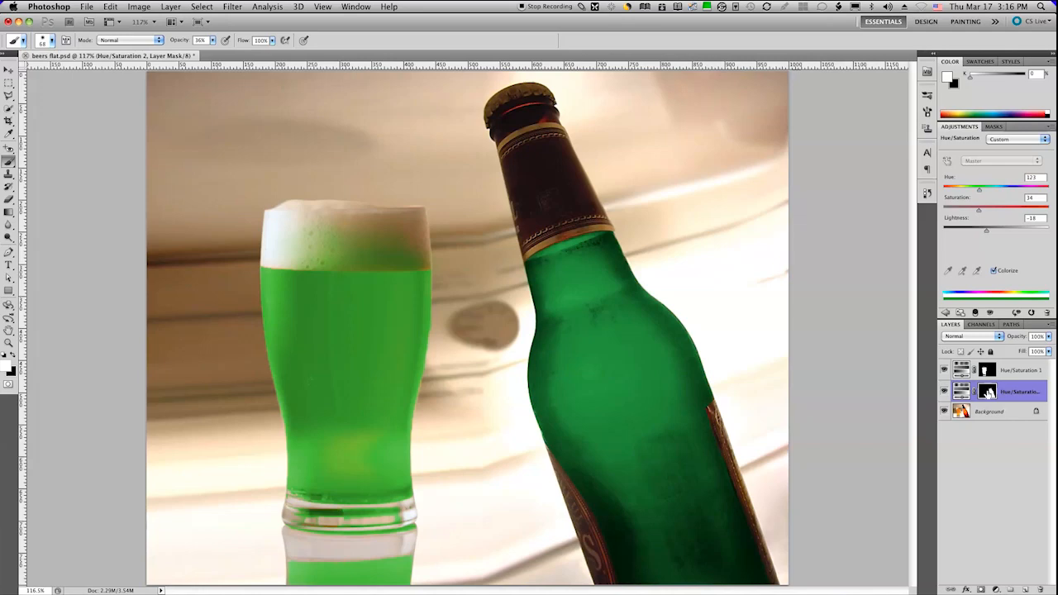
pyautogui.moveTo(980, 391)
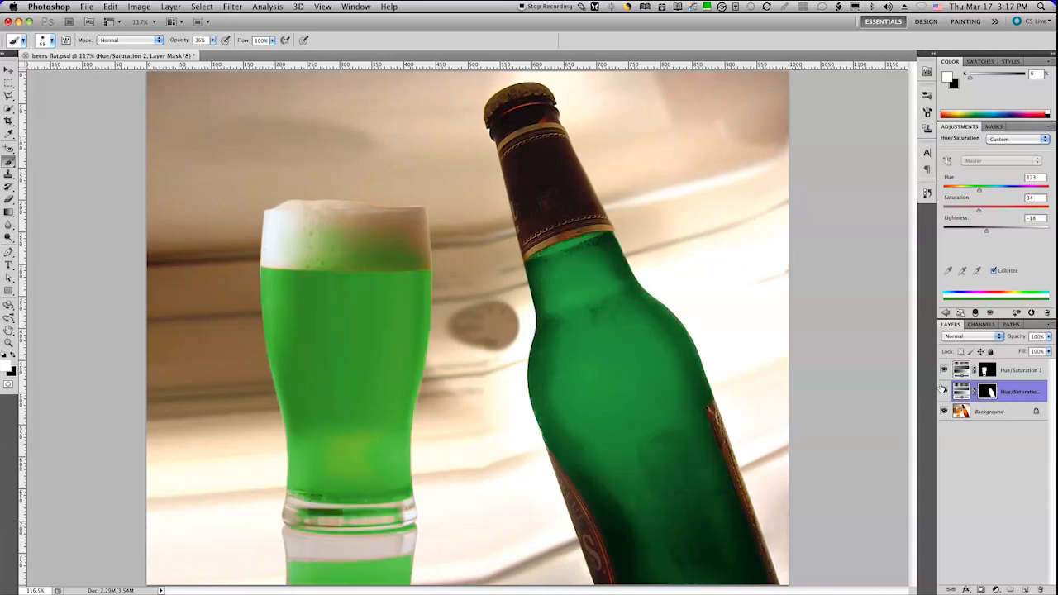
pyautogui.moveTo(942, 390)
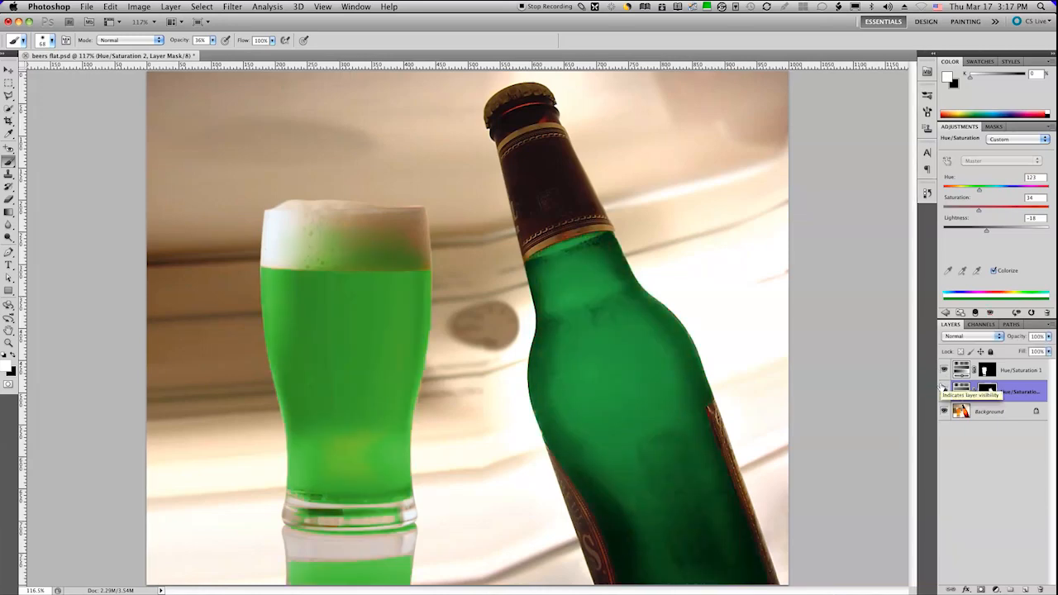